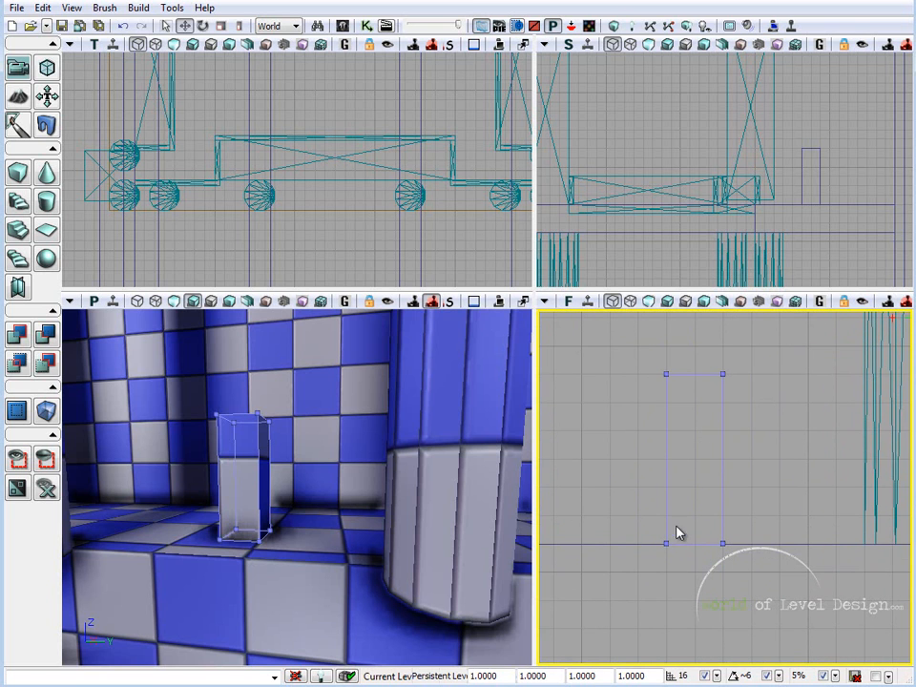
mouse_move(683, 645)
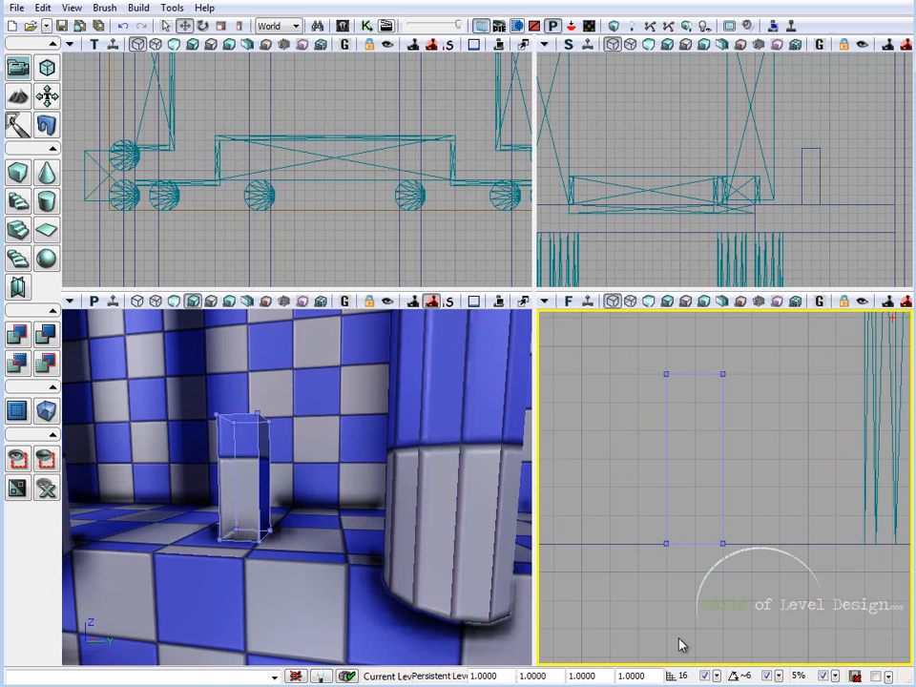
mouse_move(685, 546)
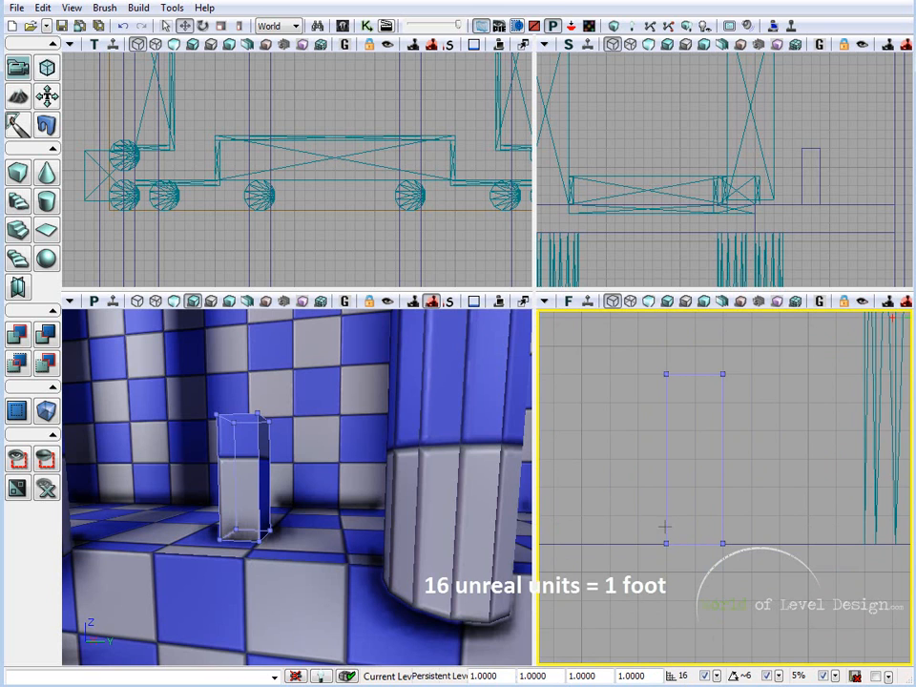
mouse_move(672, 530)
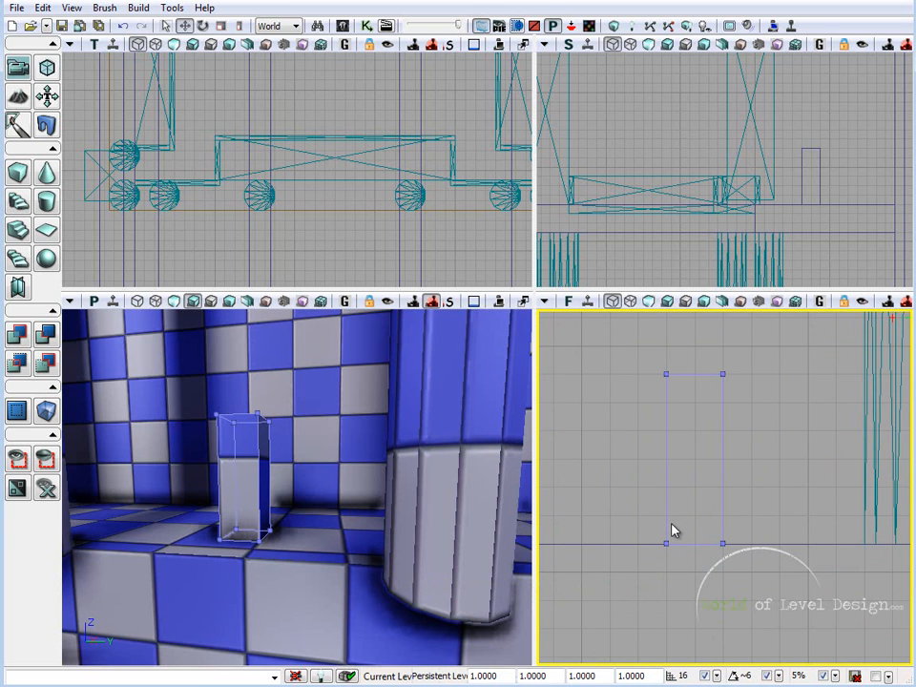
mouse_move(683, 449)
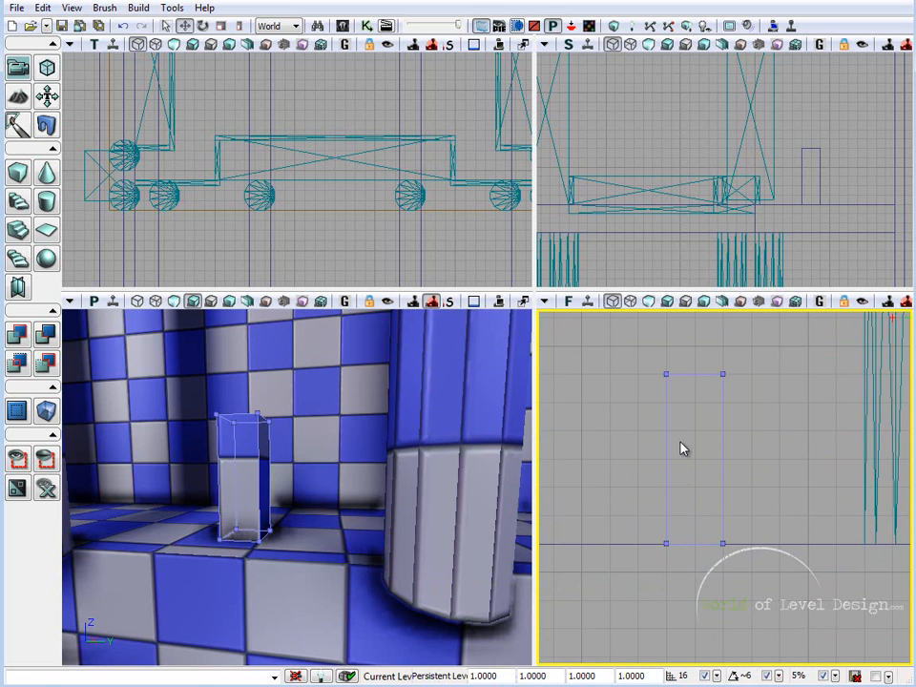
mouse_move(708, 436)
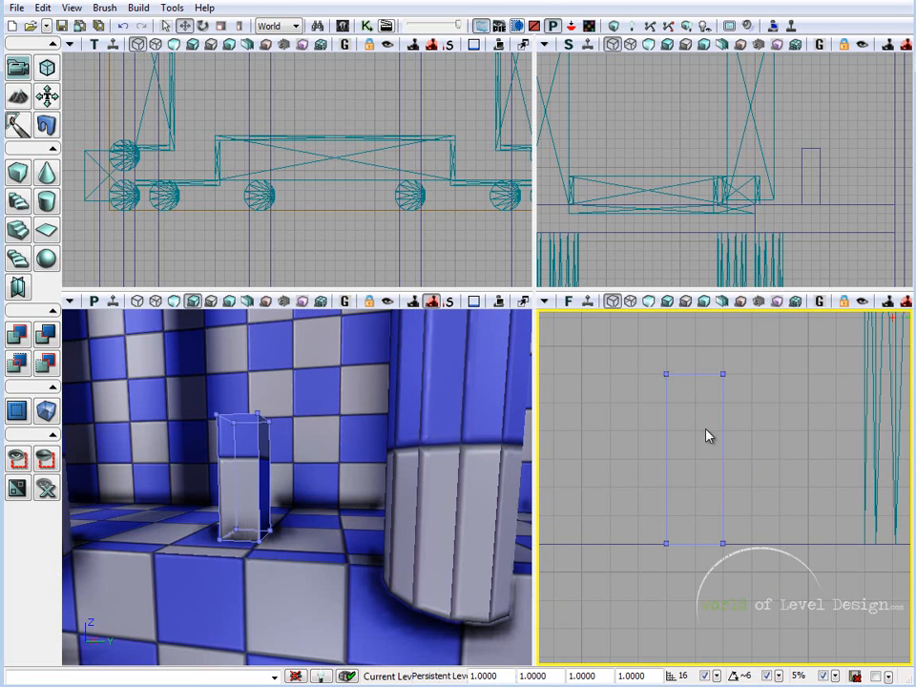
mouse_move(718, 450)
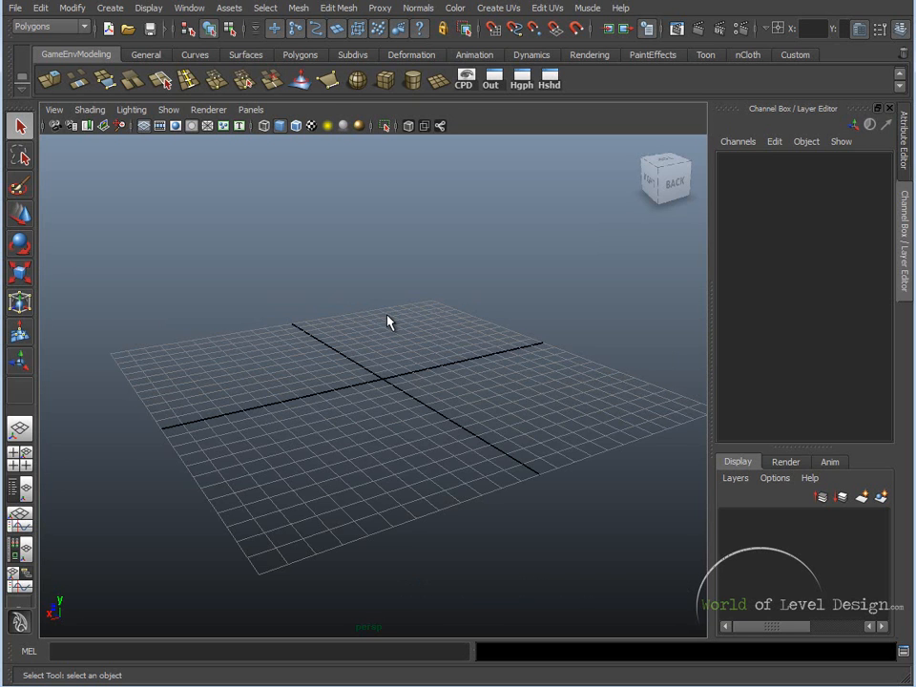
mouse_move(122, 364)
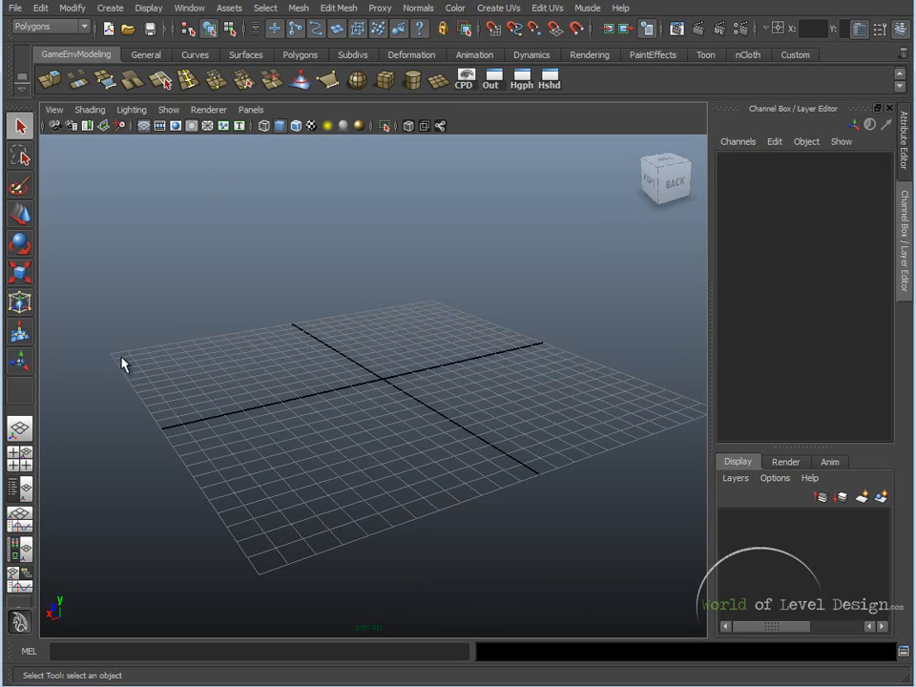
mouse_move(280, 530)
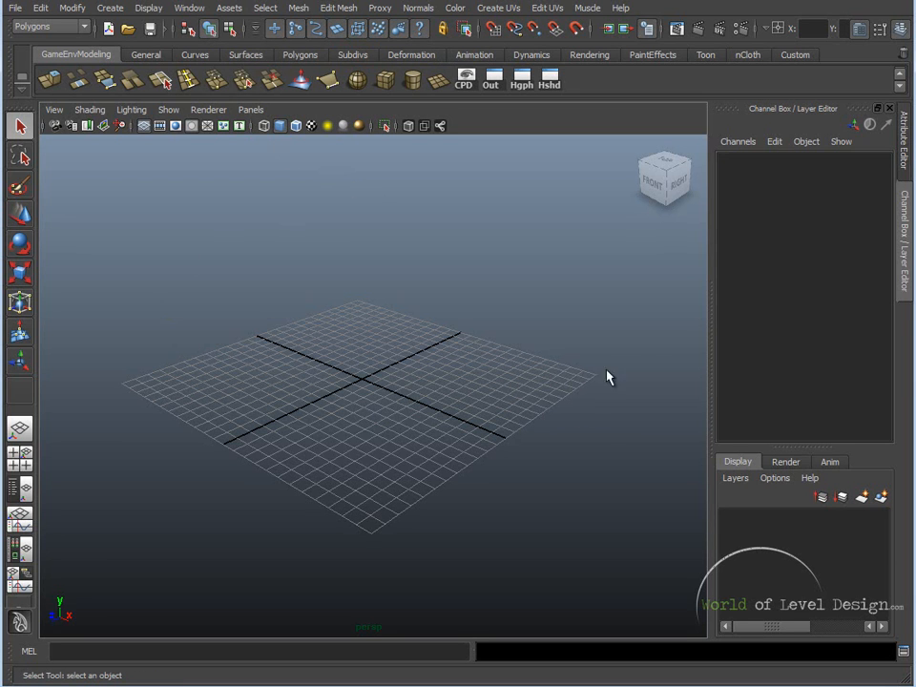
mouse_move(336, 286)
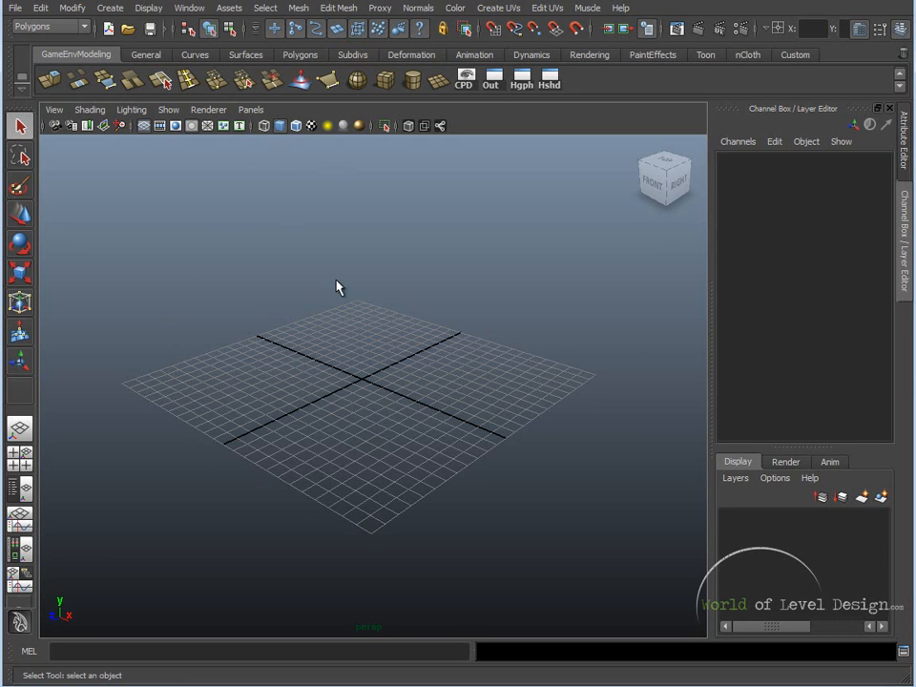
Apply the pending perspective grid size settings from Display > Grid options.
left_click(149, 8)
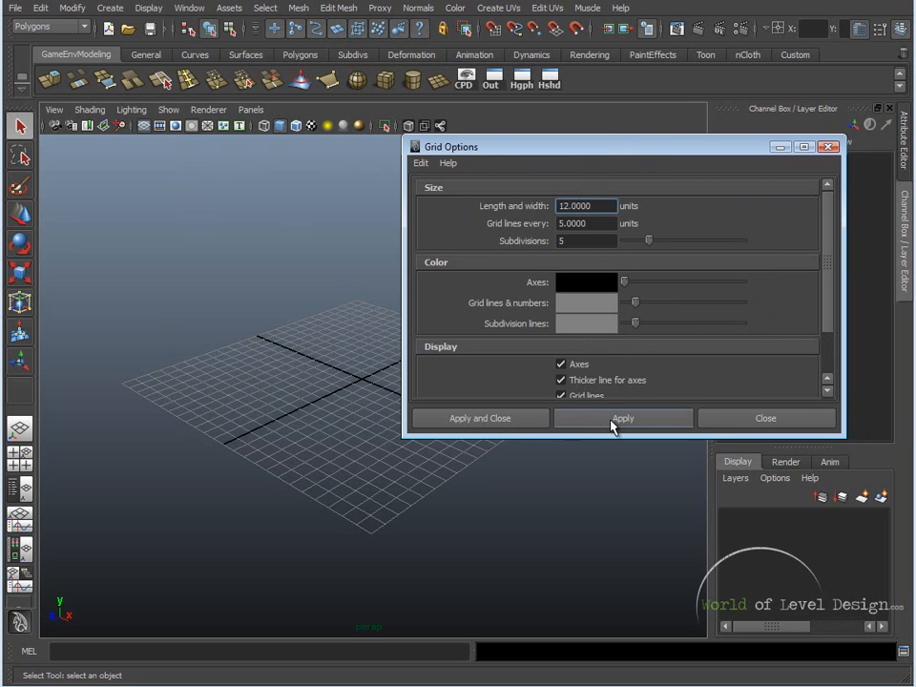
left_click(623, 418)
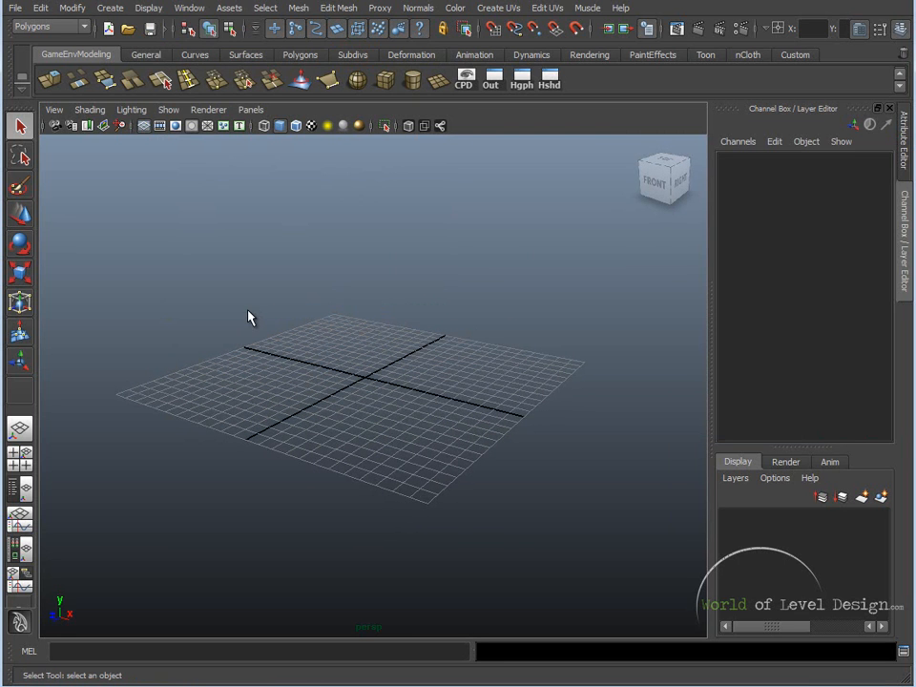
mouse_move(466, 323)
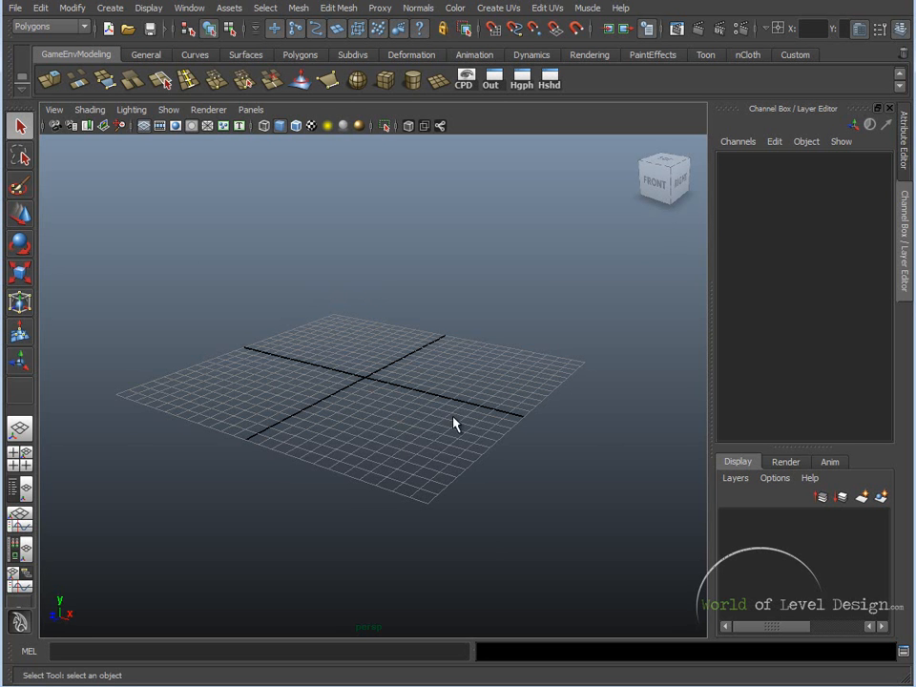
mouse_move(370, 340)
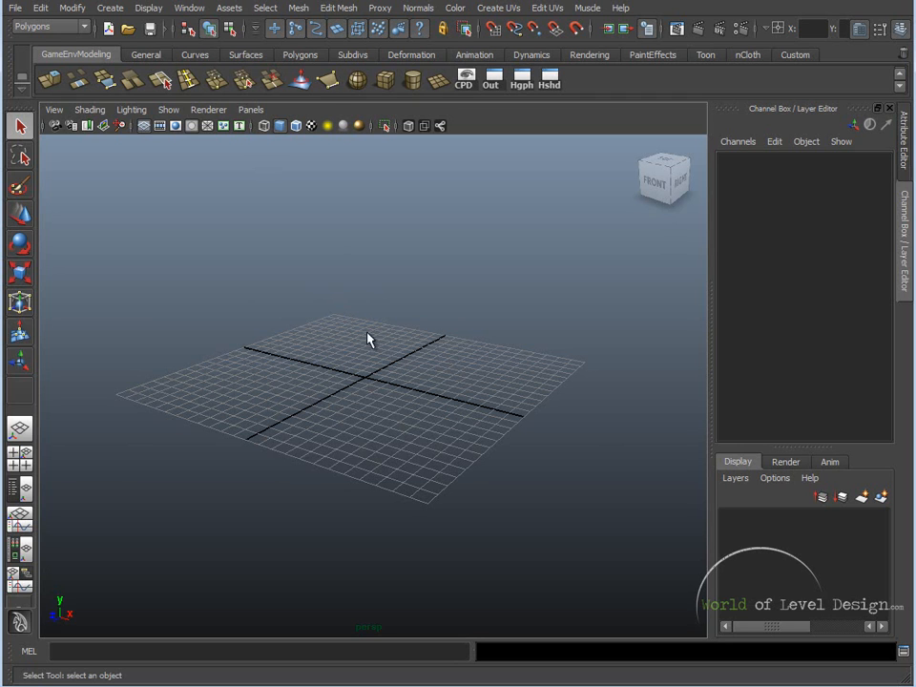
mouse_move(355, 361)
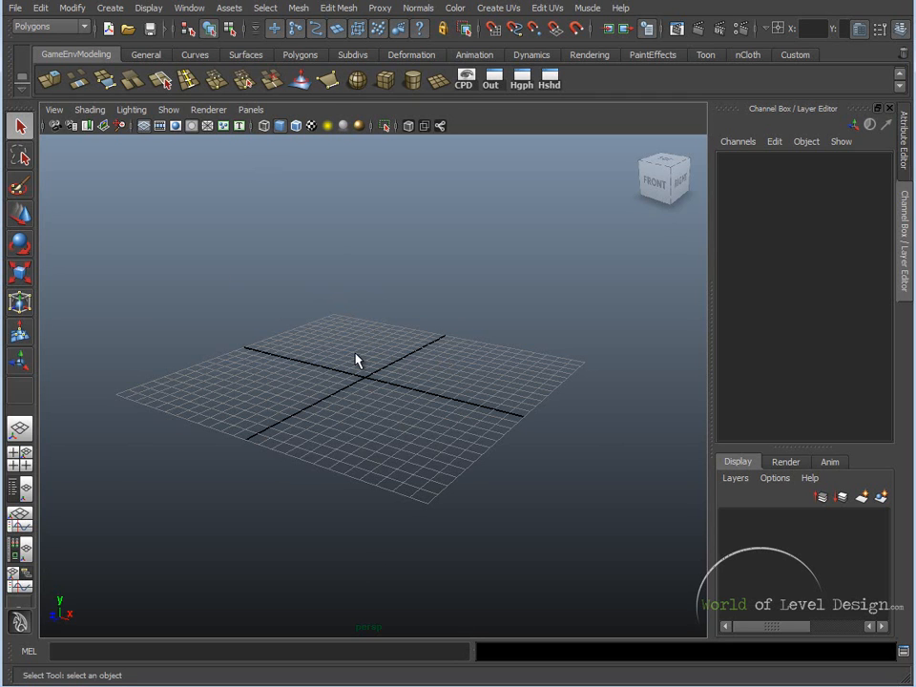
mouse_move(283, 252)
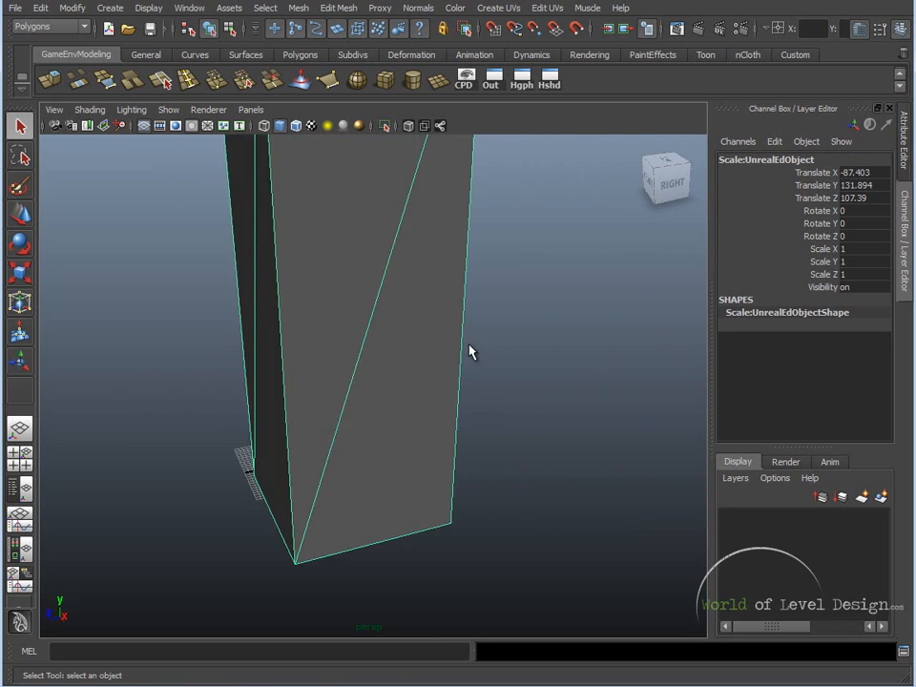
Tumble and dolly the perspective view around the tall ScaleUnrealObject box and grid.
left_click_drag(467, 354, 389, 382)
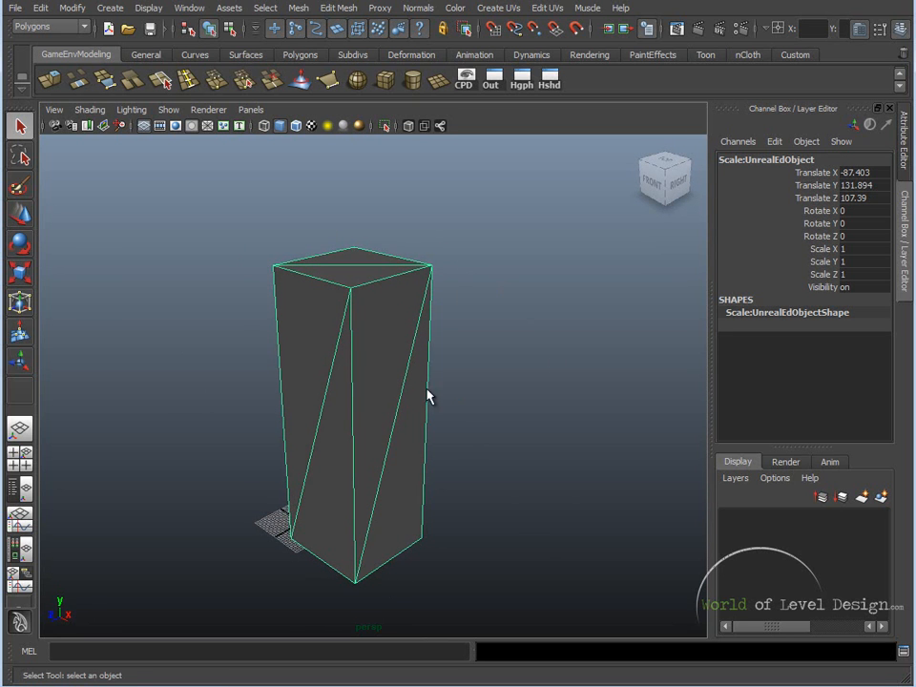
left_click_drag(429, 395, 423, 367)
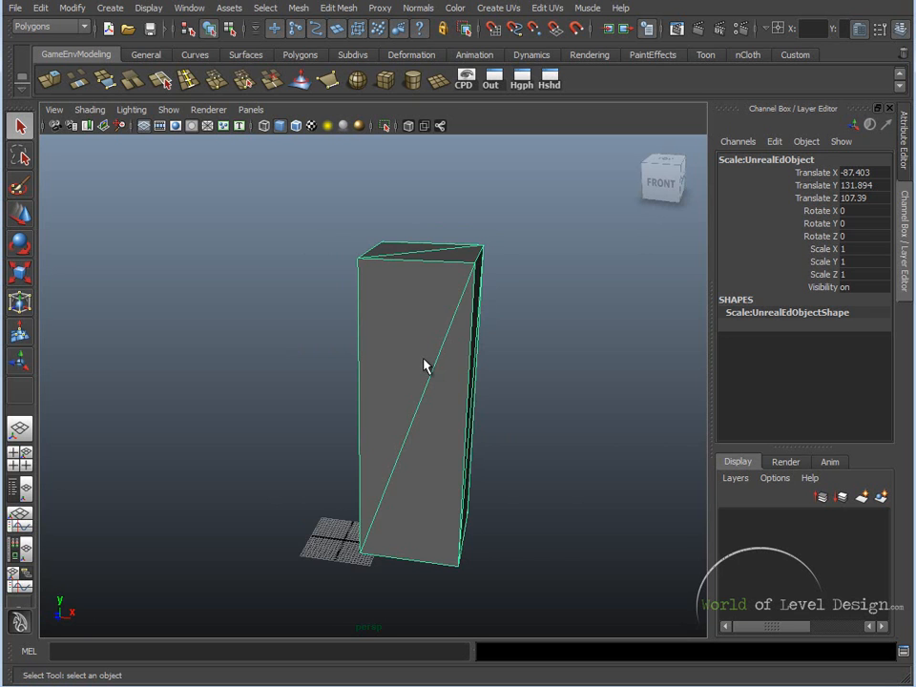
left_click_drag(424, 366, 416, 382)
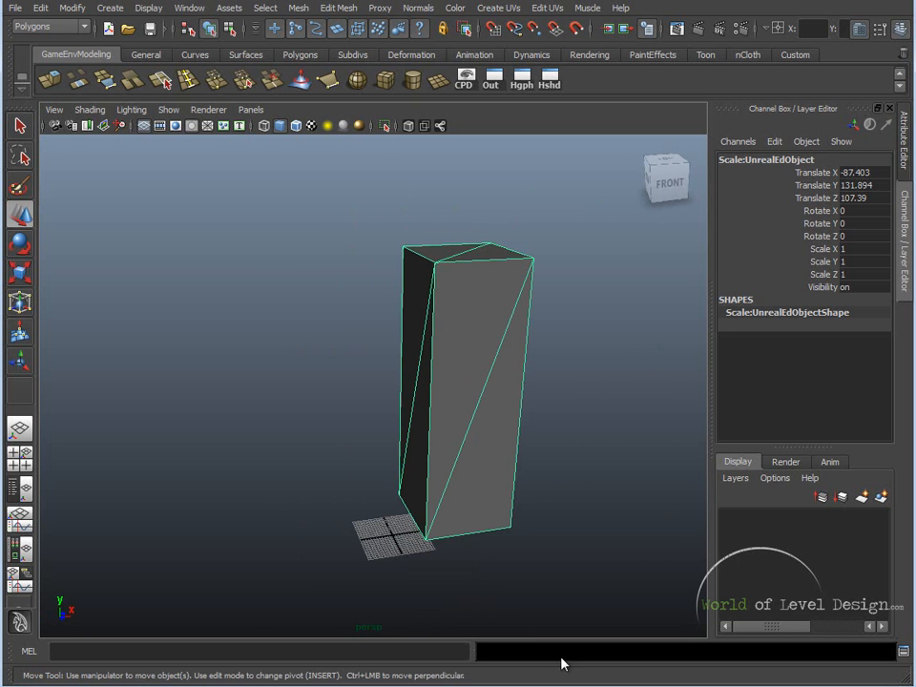
mouse_move(376, 210)
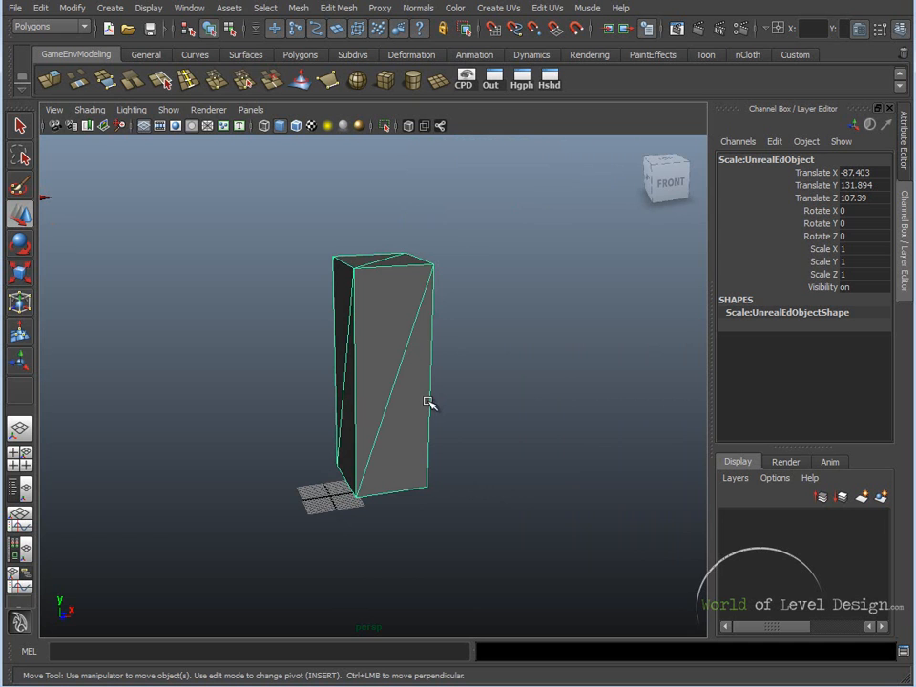
mouse_move(422, 393)
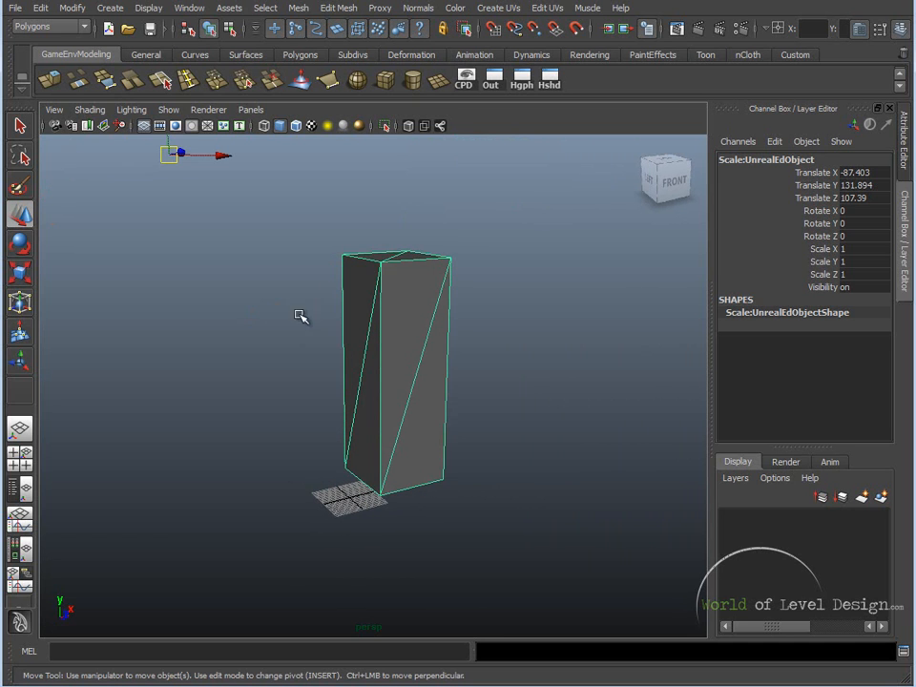
mouse_move(386, 267)
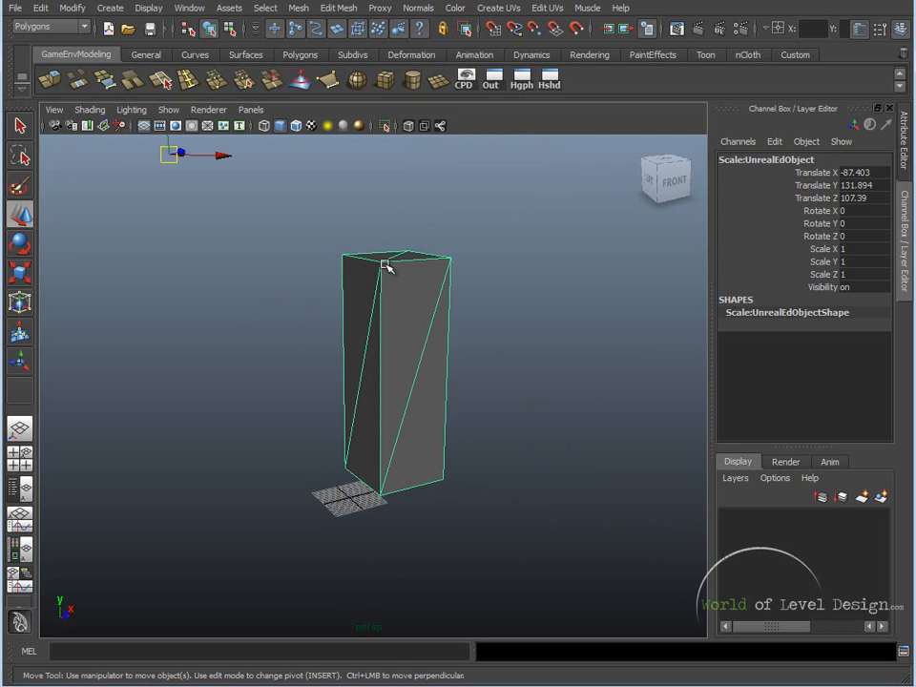
mouse_move(393, 271)
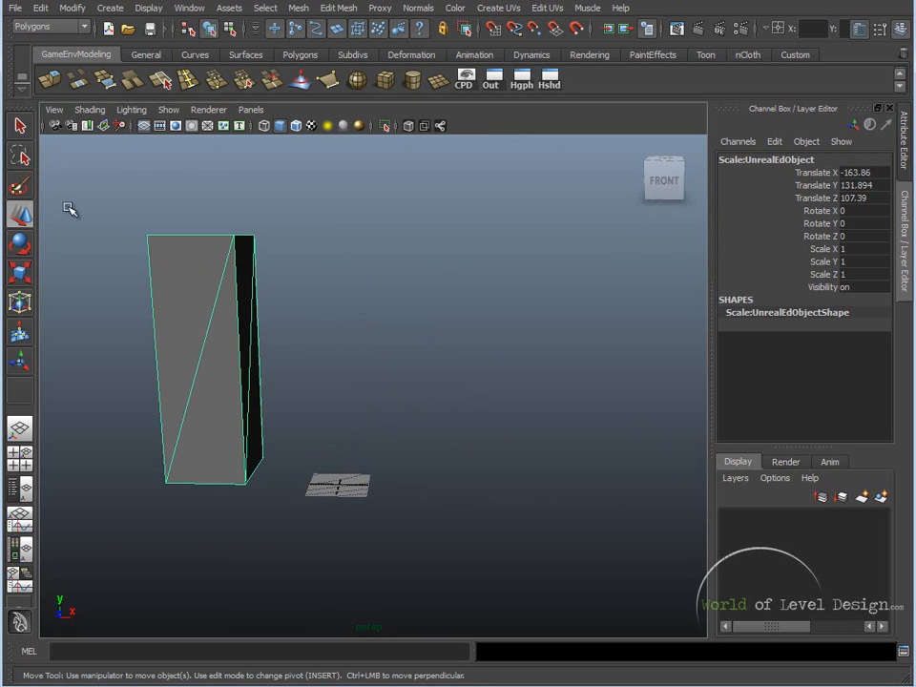
mouse_move(214, 399)
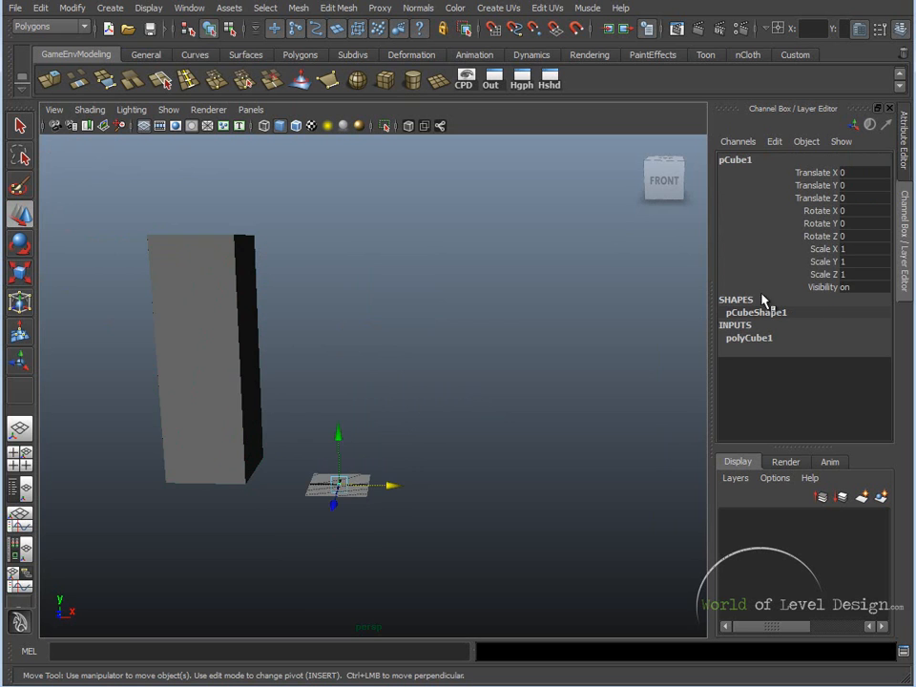
mouse_move(859, 252)
type("96")
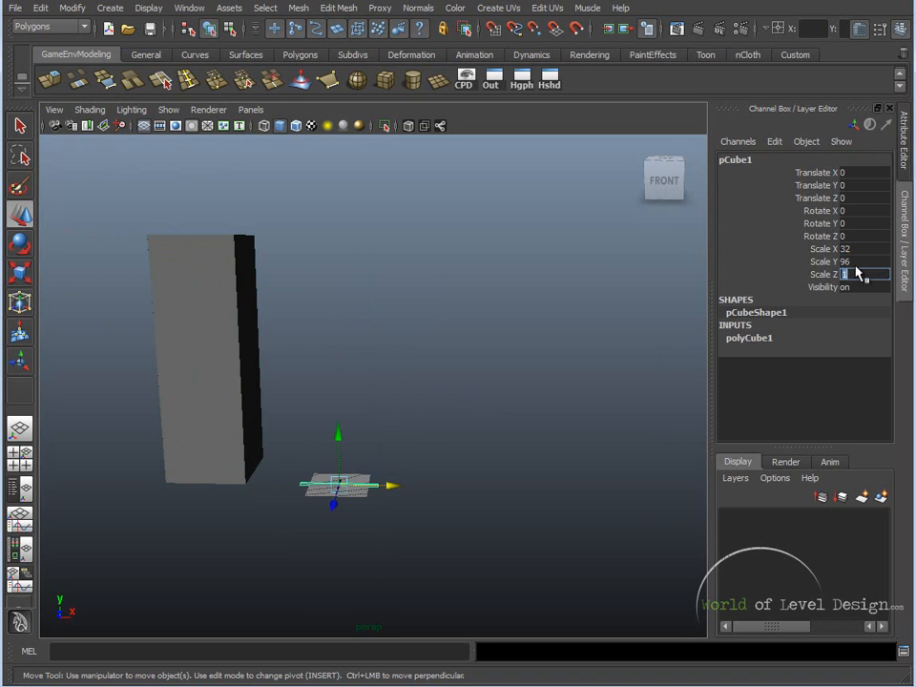
Scale the new polygon cube to 32 by 96 by 32 in the Channel Box.
type("32")
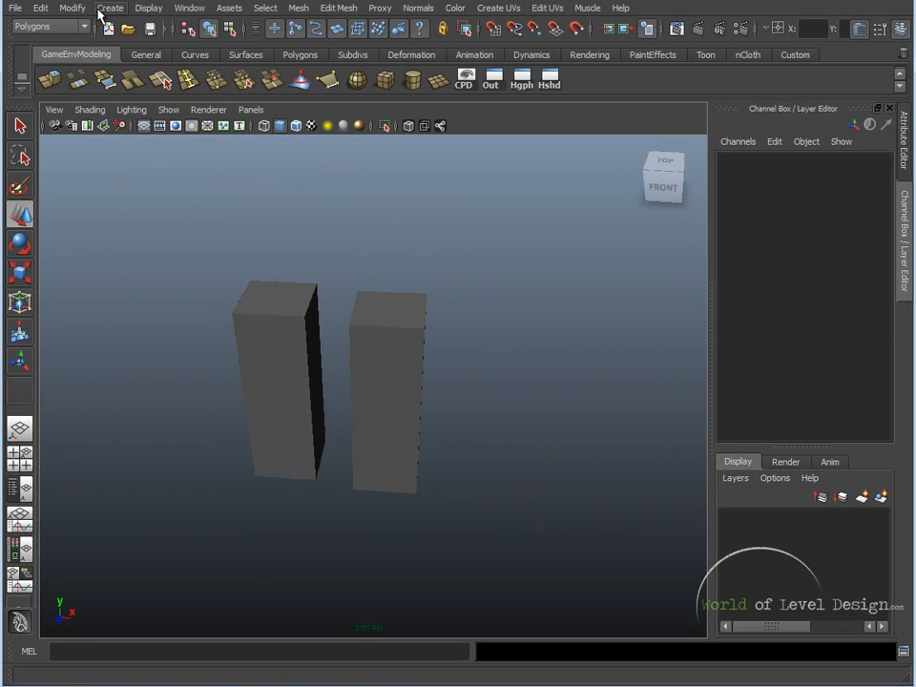
Set the grid Length and width to 512 and Grid lines every to 512.
left_click(149, 8)
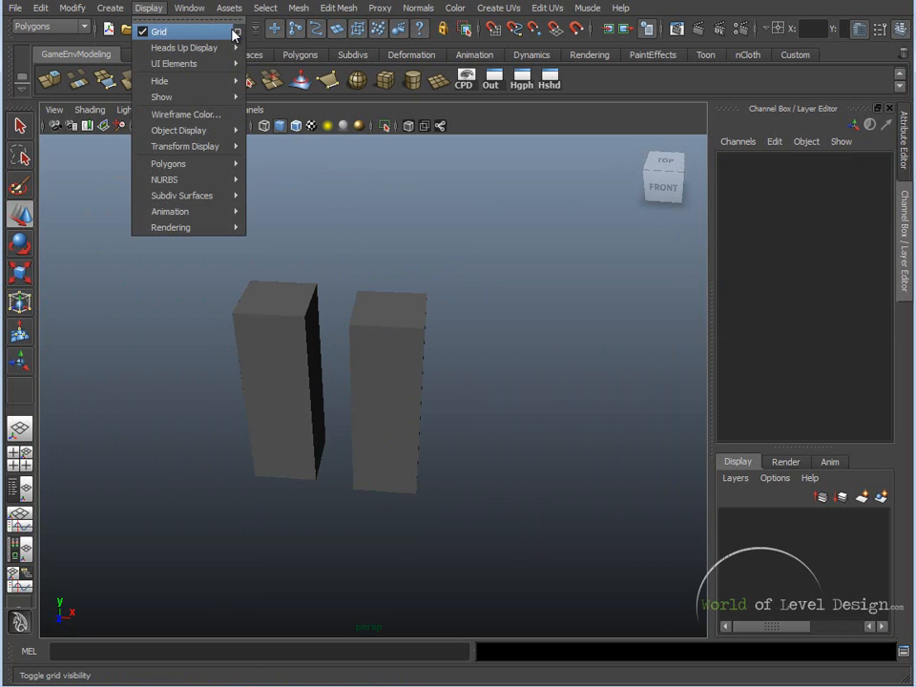
left_click(235, 31)
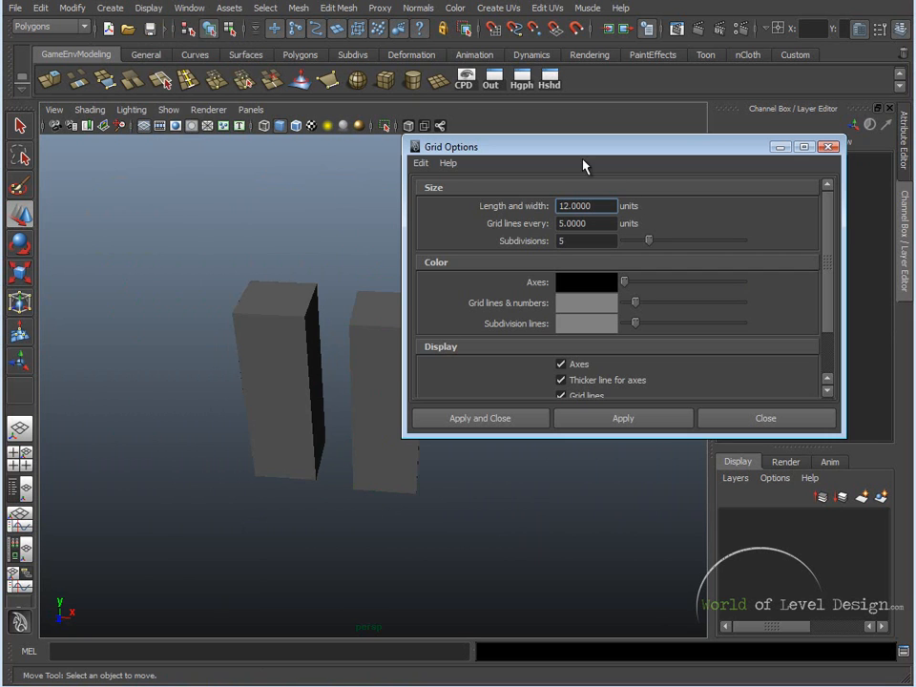
mouse_move(267, 306)
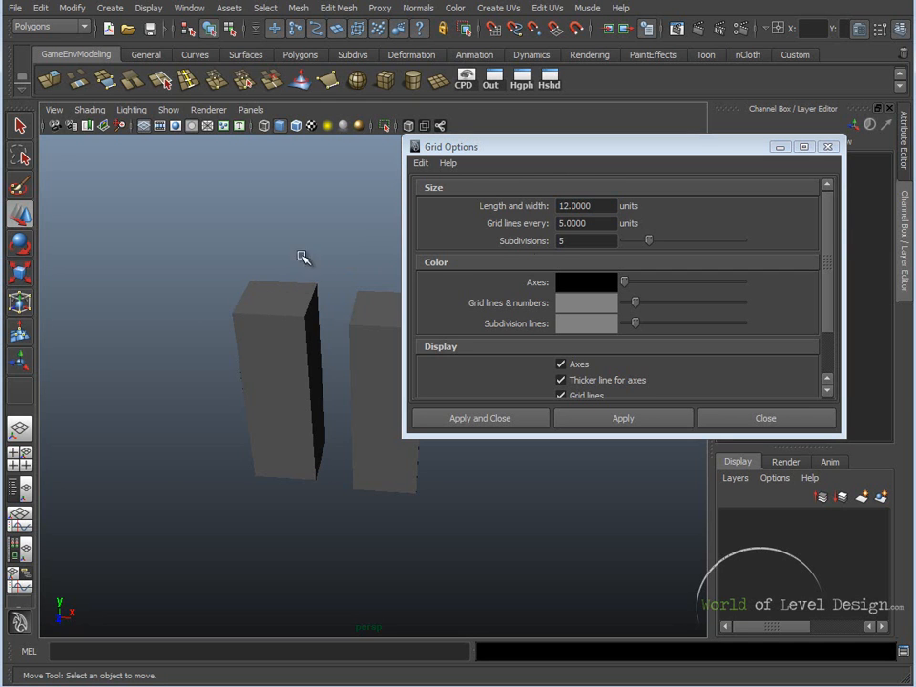
mouse_move(267, 179)
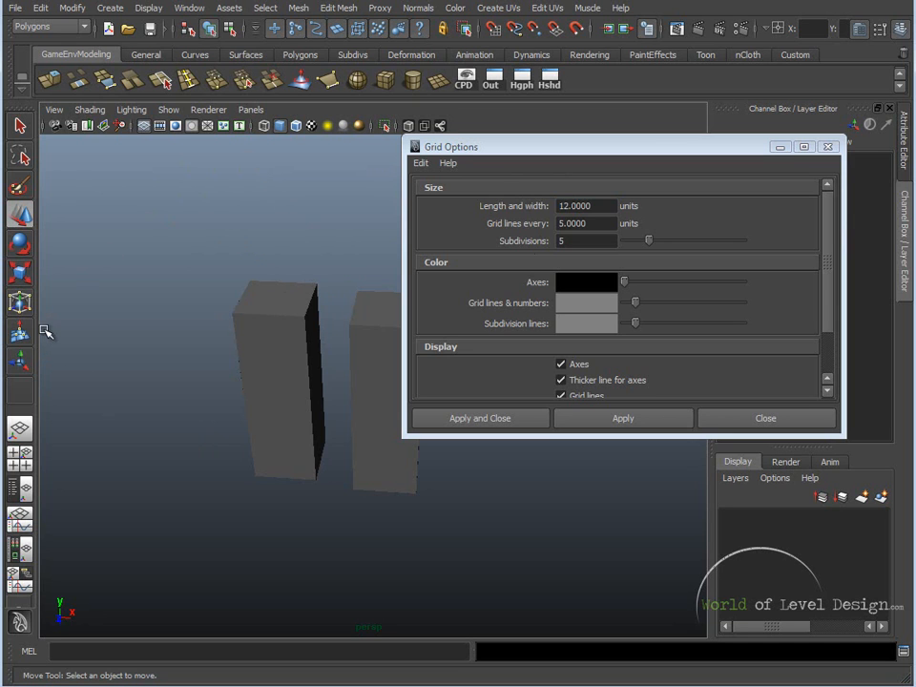
left_click(584, 207)
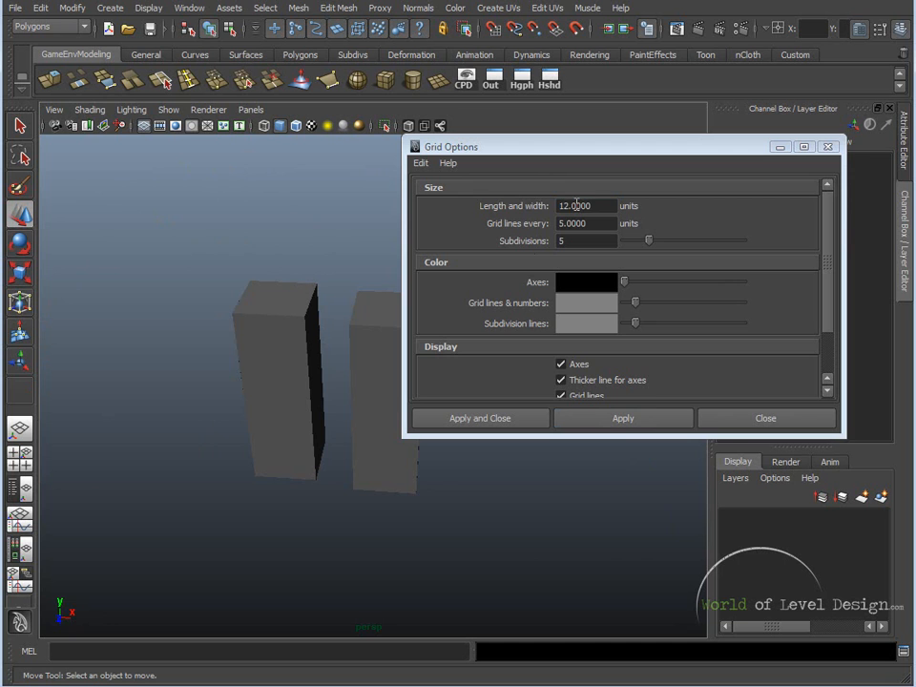
type("512")
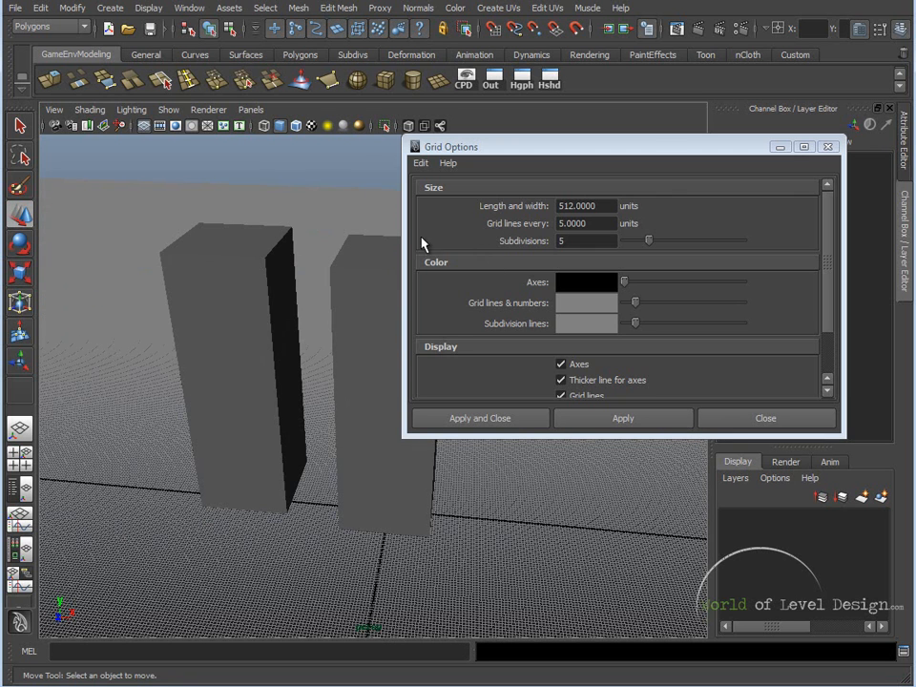
mouse_move(637, 229)
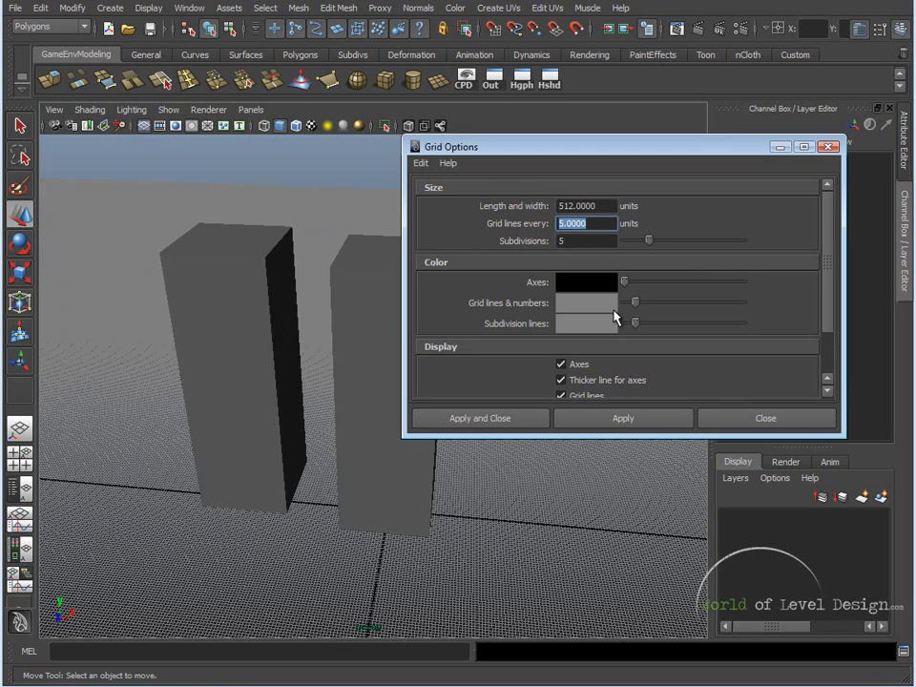
type("512")
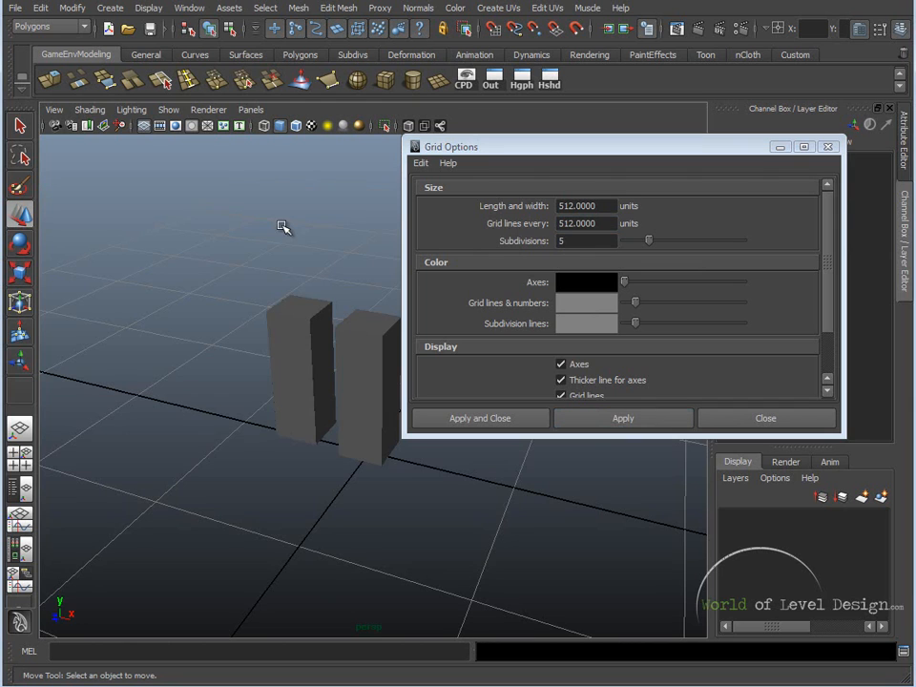
mouse_move(279, 336)
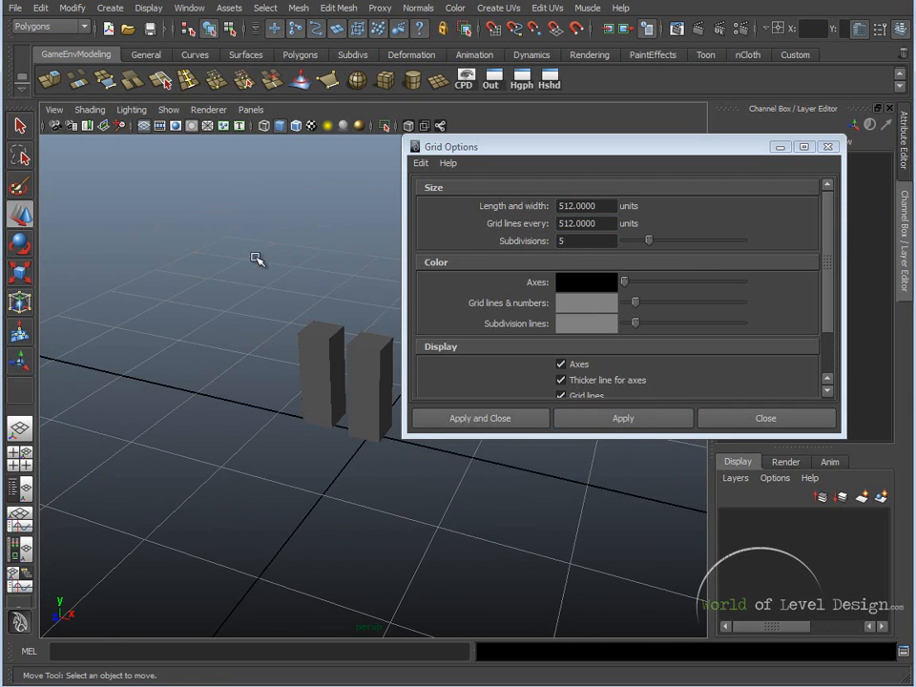
mouse_move(123, 359)
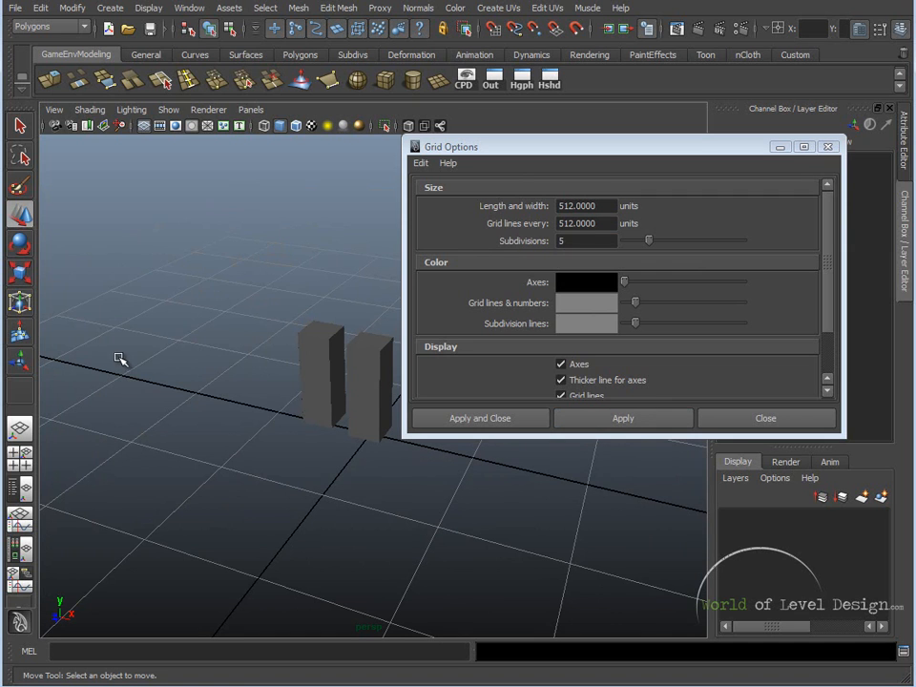
Enter 32 for the grid Subdivisions.
left_click(587, 240)
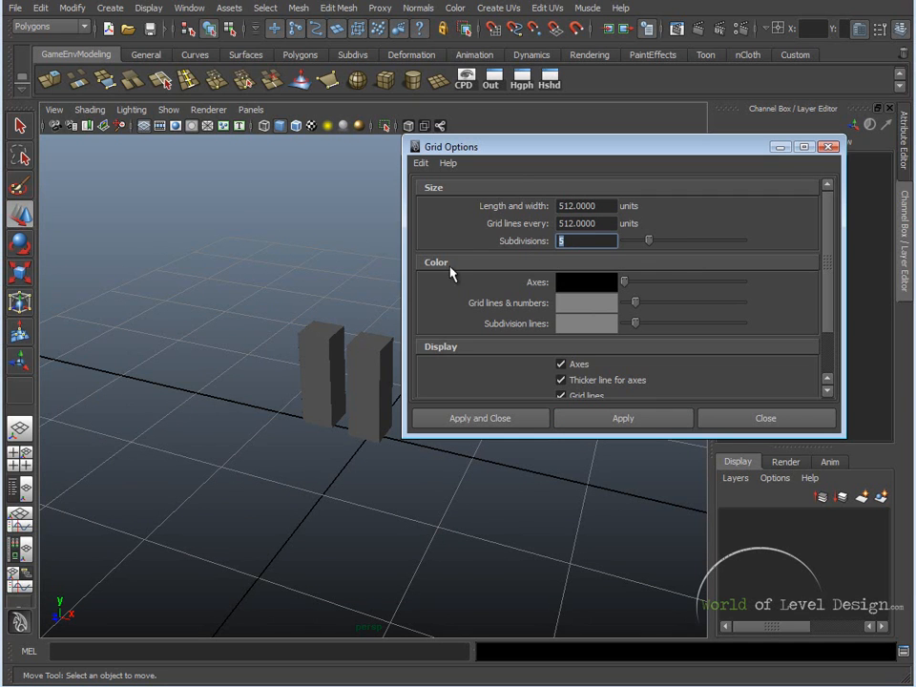
type("32")
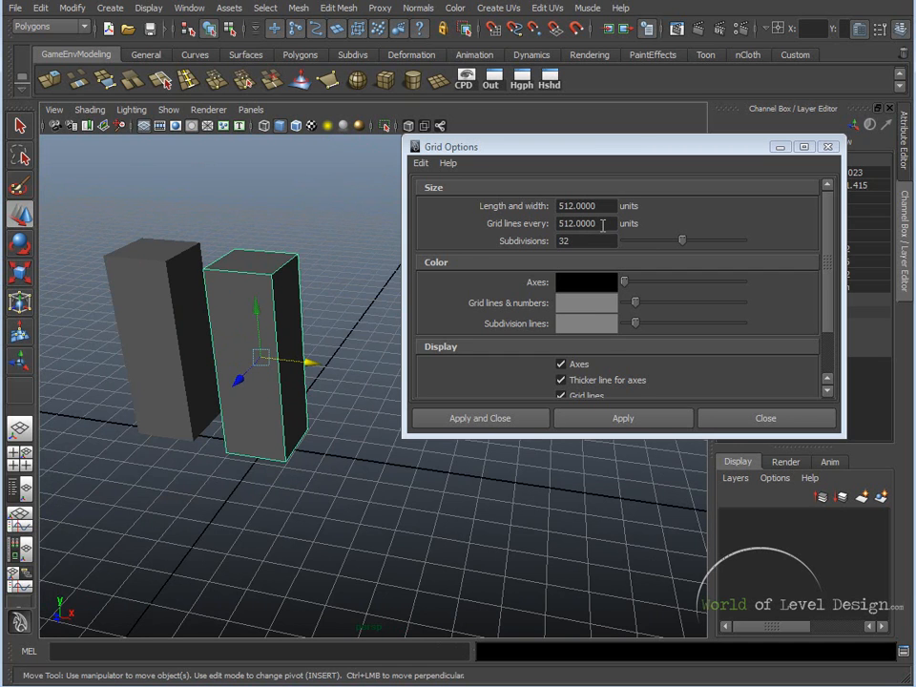
mouse_move(559, 263)
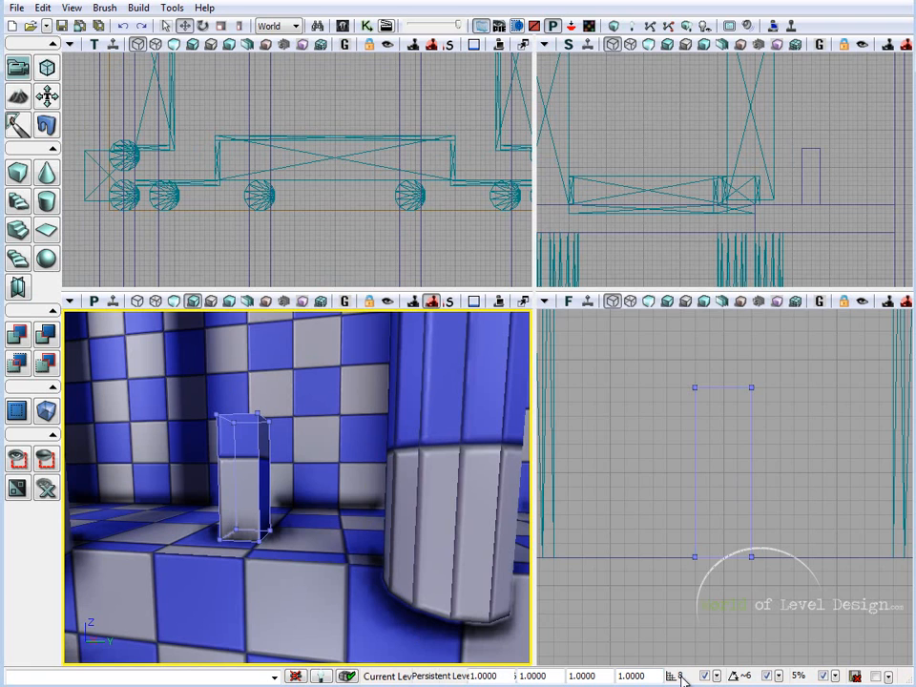
Set UDK's grid snap size to 64 from the status-bar drop-down.
left_click_drag(626, 568, 672, 639)
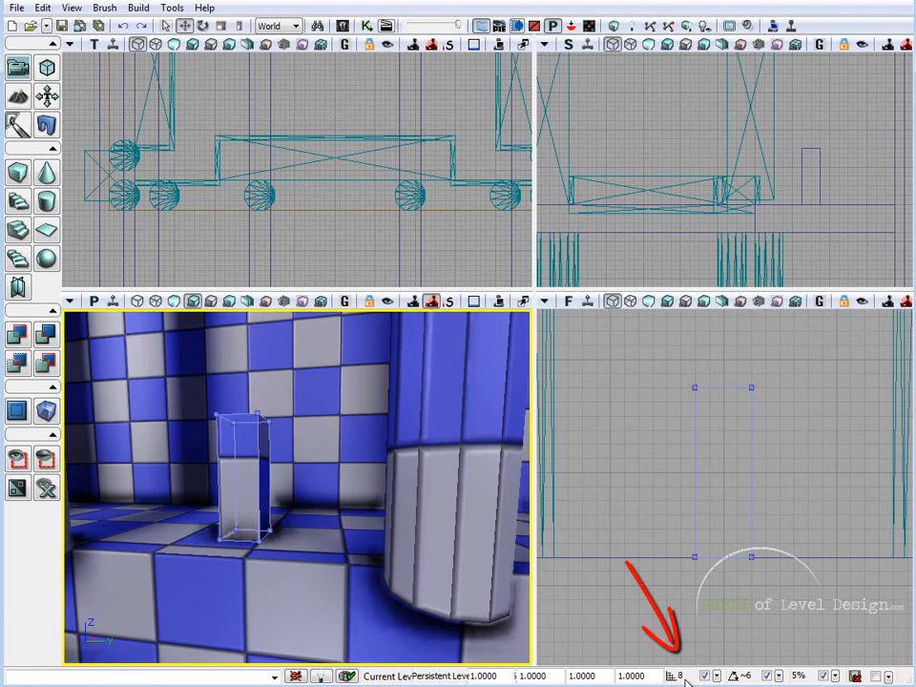
left_click(680, 676)
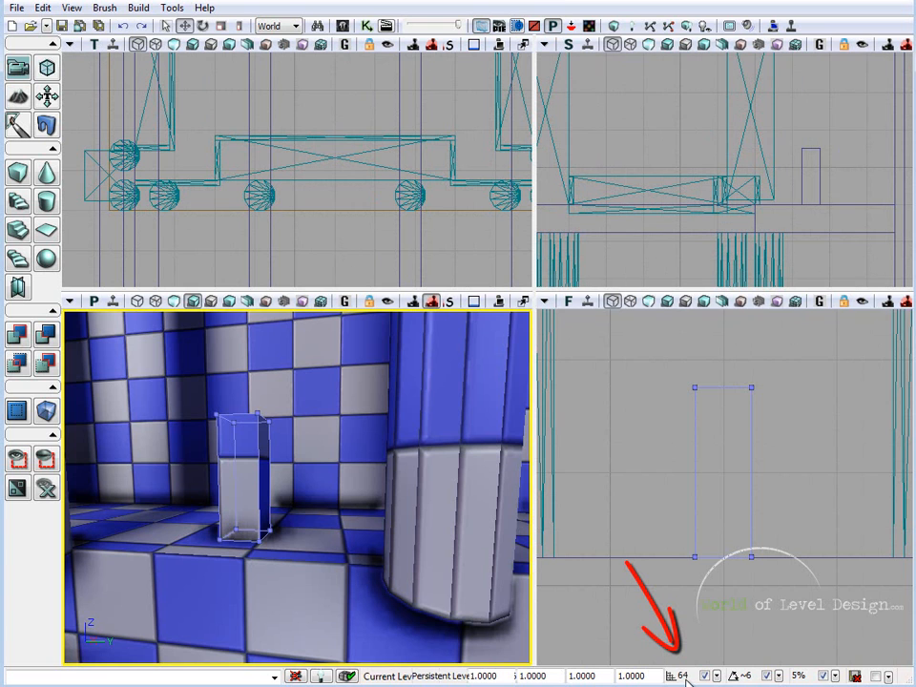
left_click(684, 676)
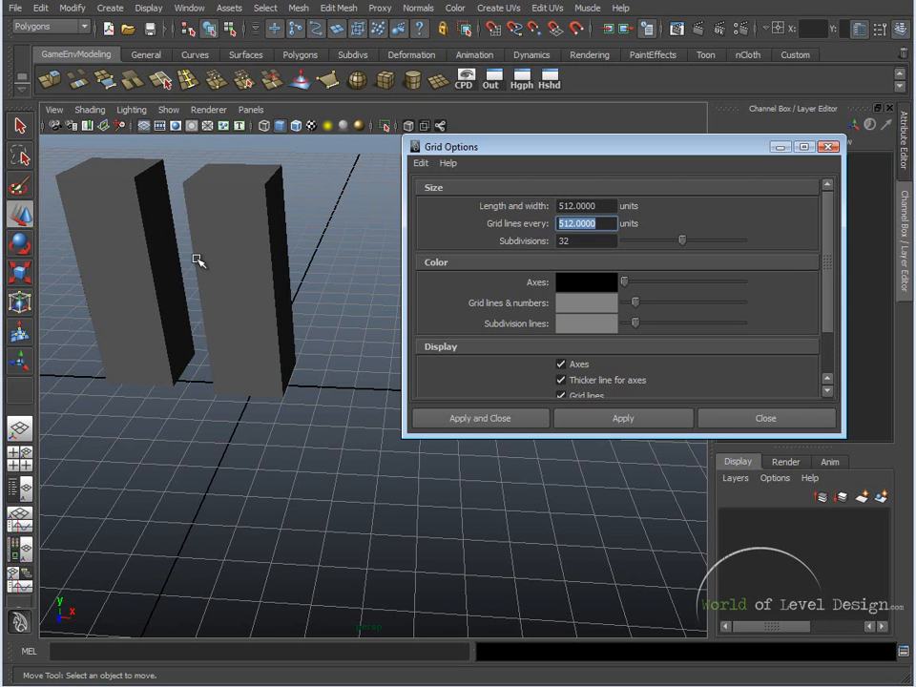
mouse_move(210, 404)
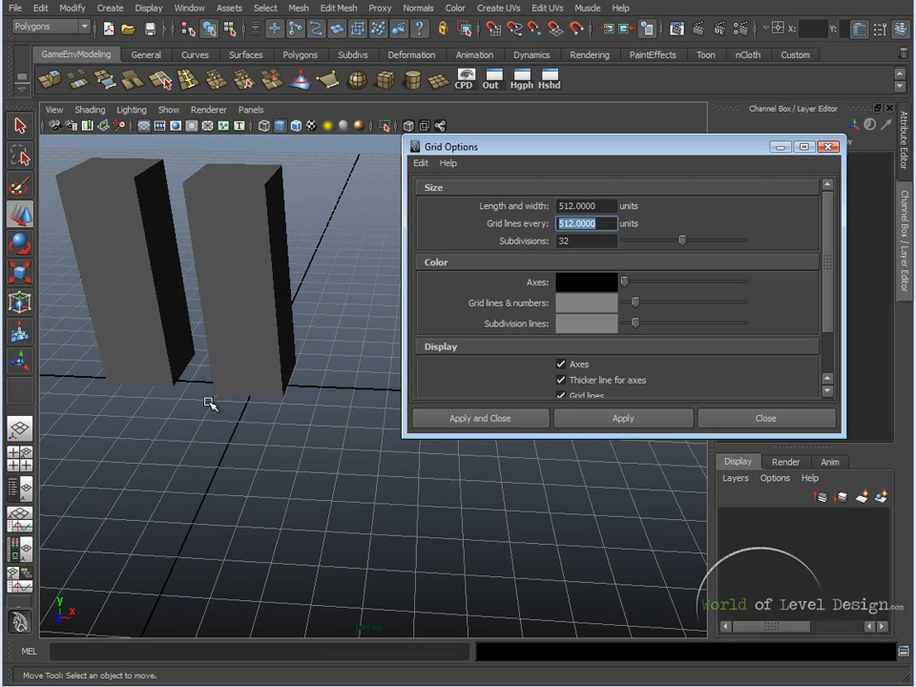
mouse_move(374, 363)
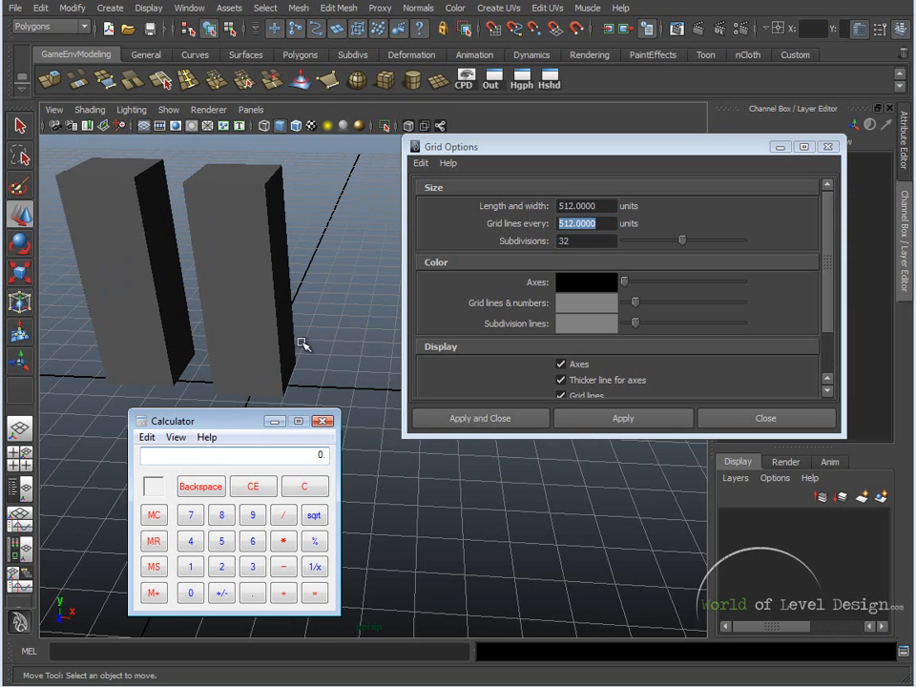
mouse_move(334, 336)
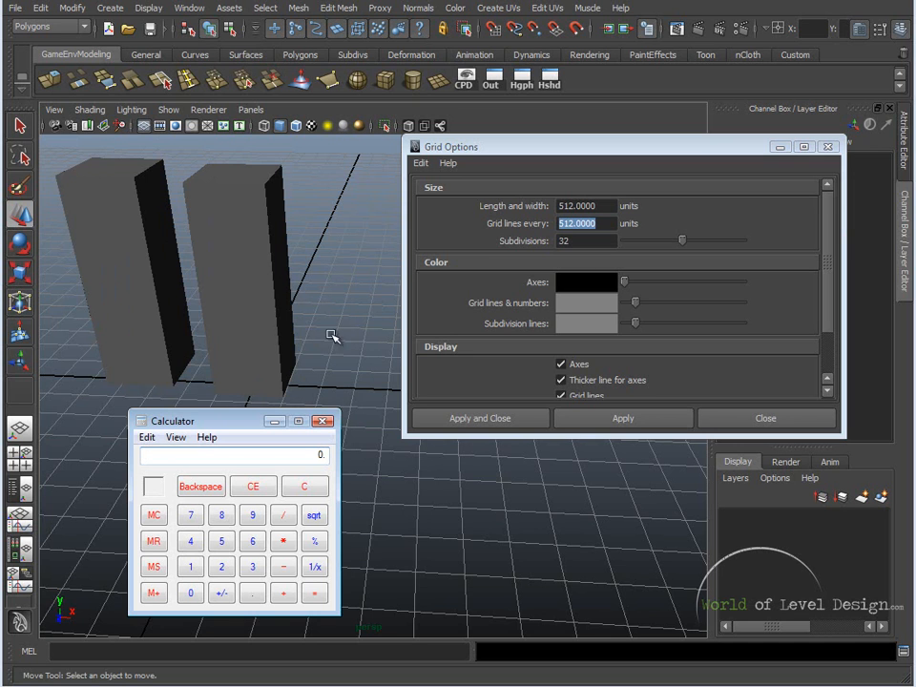
mouse_move(504, 231)
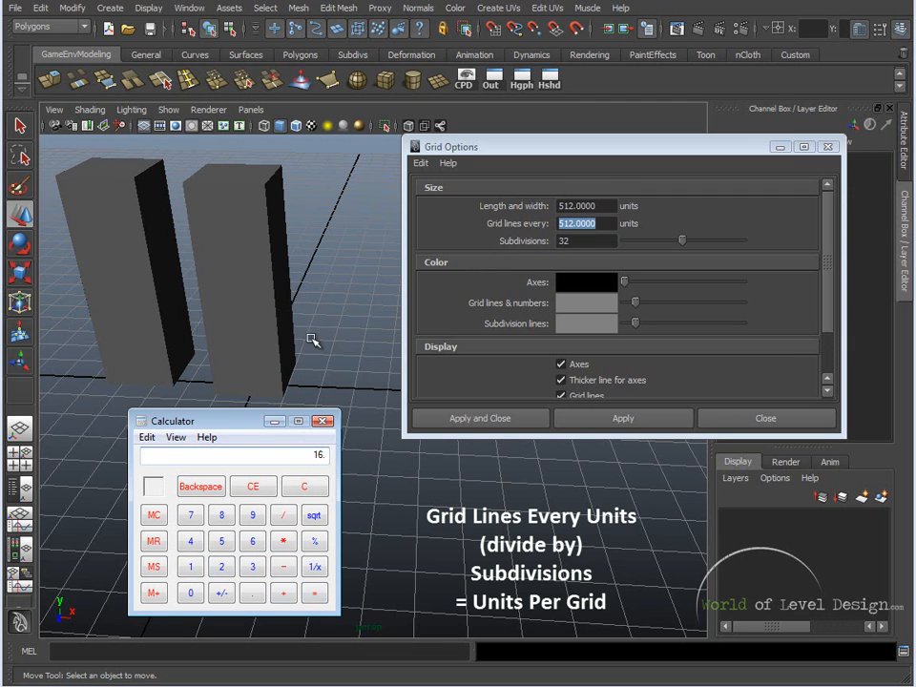
left_click(322, 422)
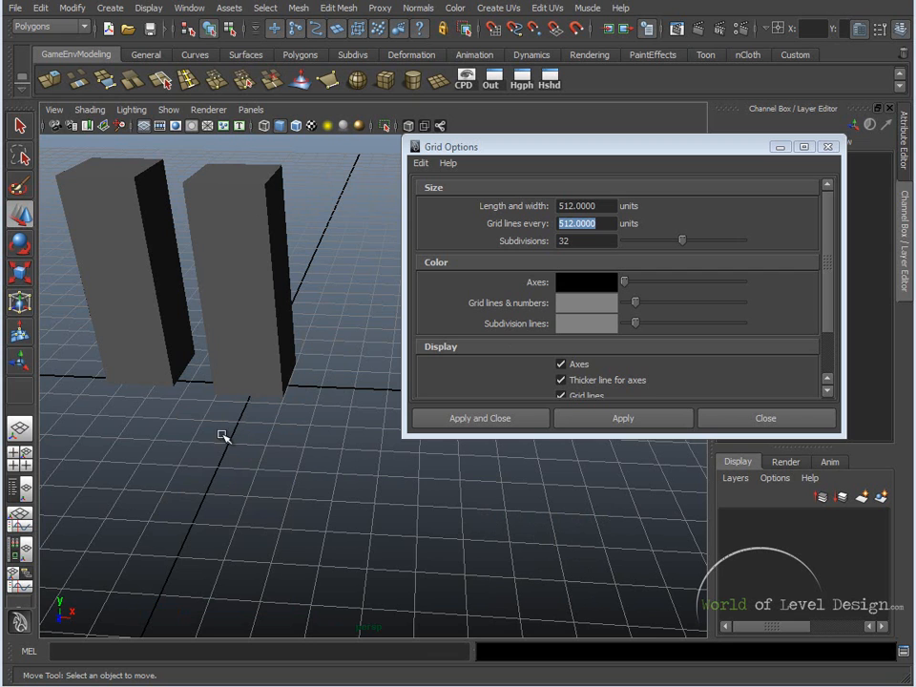
mouse_move(405, 477)
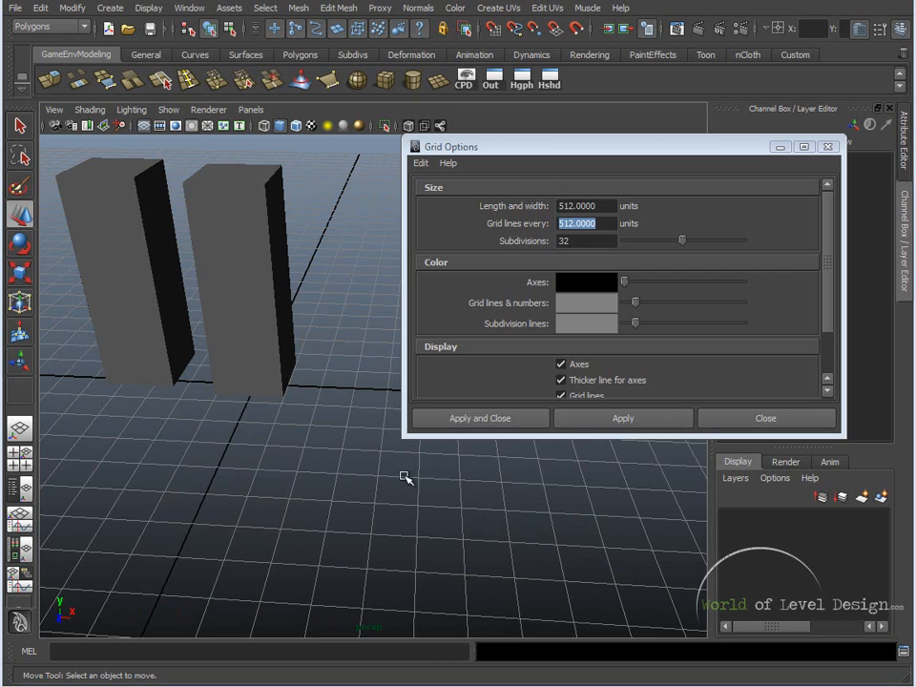
Change the grid Subdivisions from 32 to 16, keeping length and spacing at 512.
left_click(586, 240)
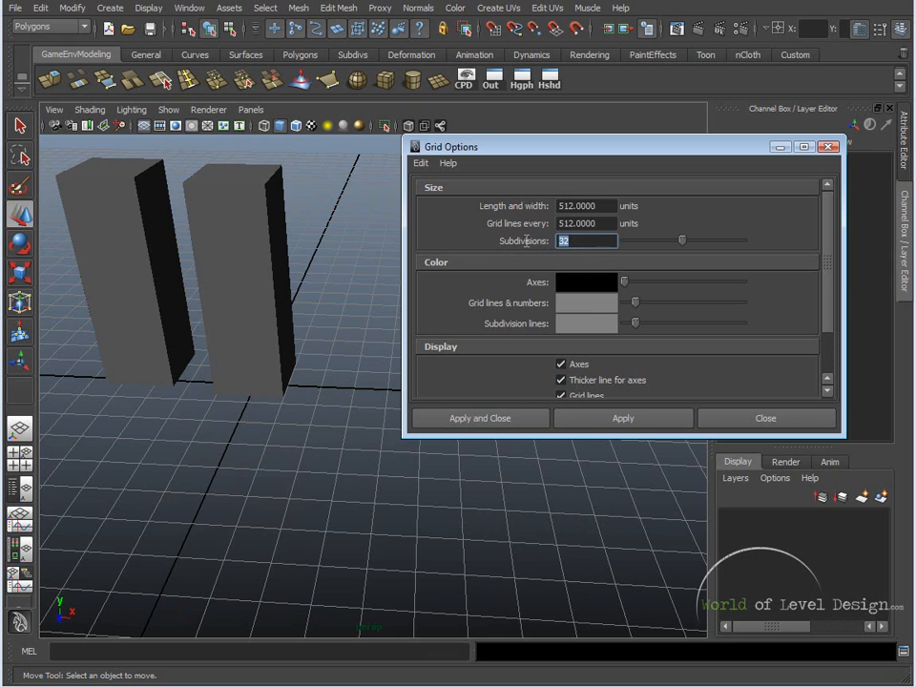
type("16")
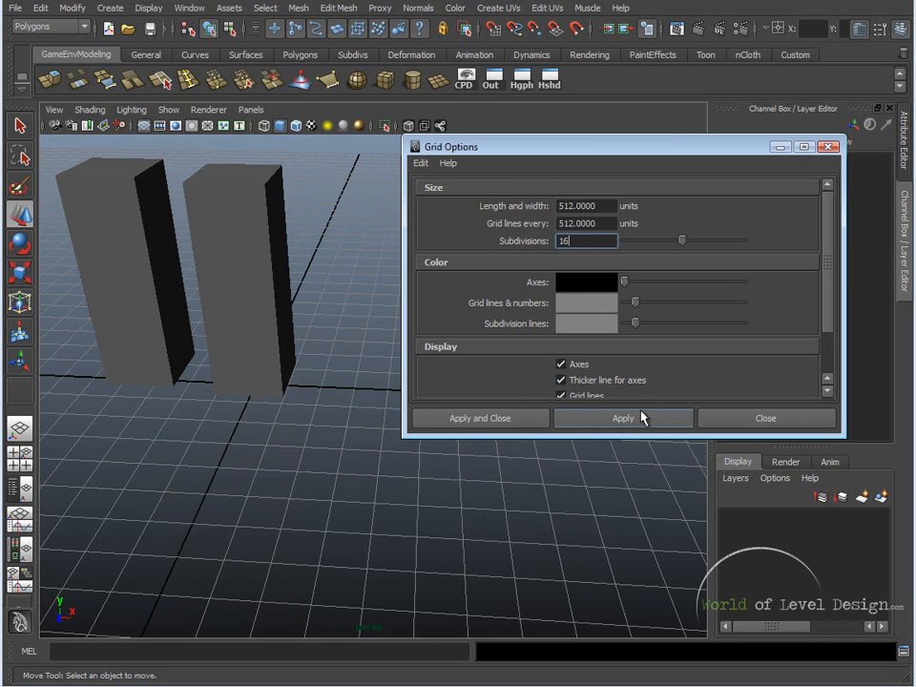
left_click(622, 418)
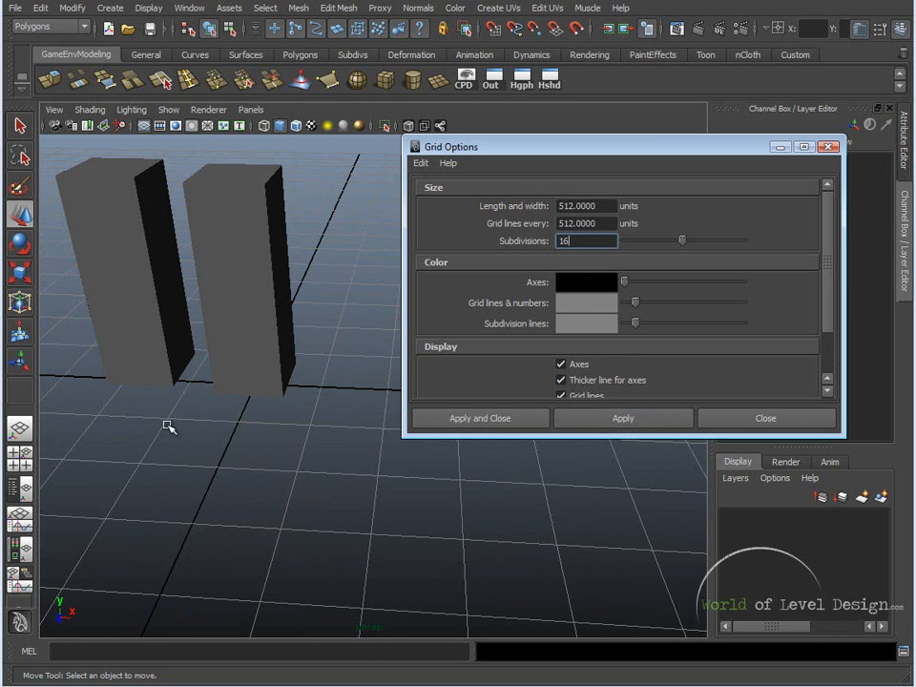
mouse_move(252, 405)
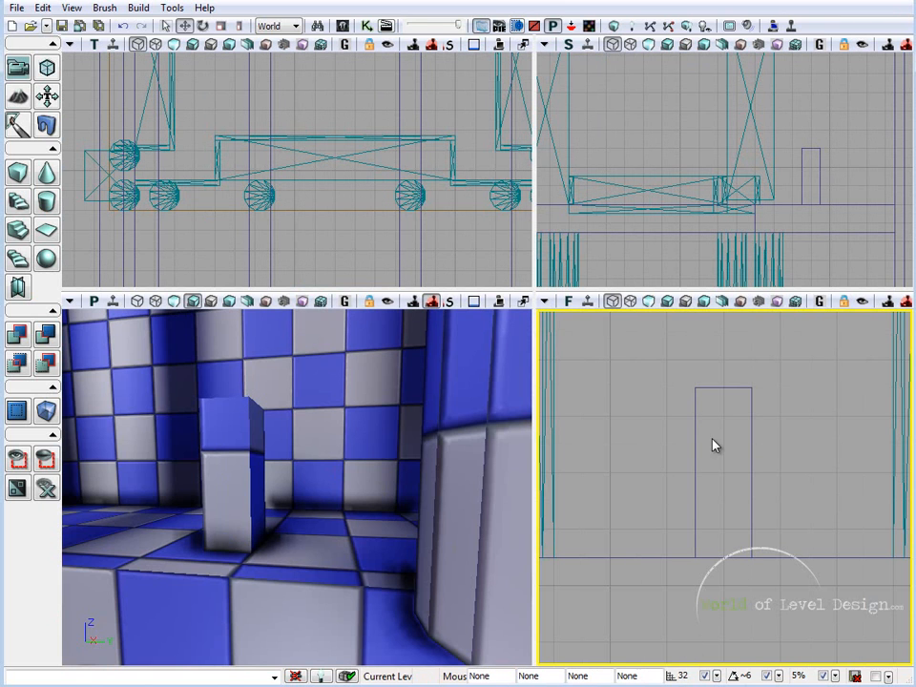
mouse_move(722, 428)
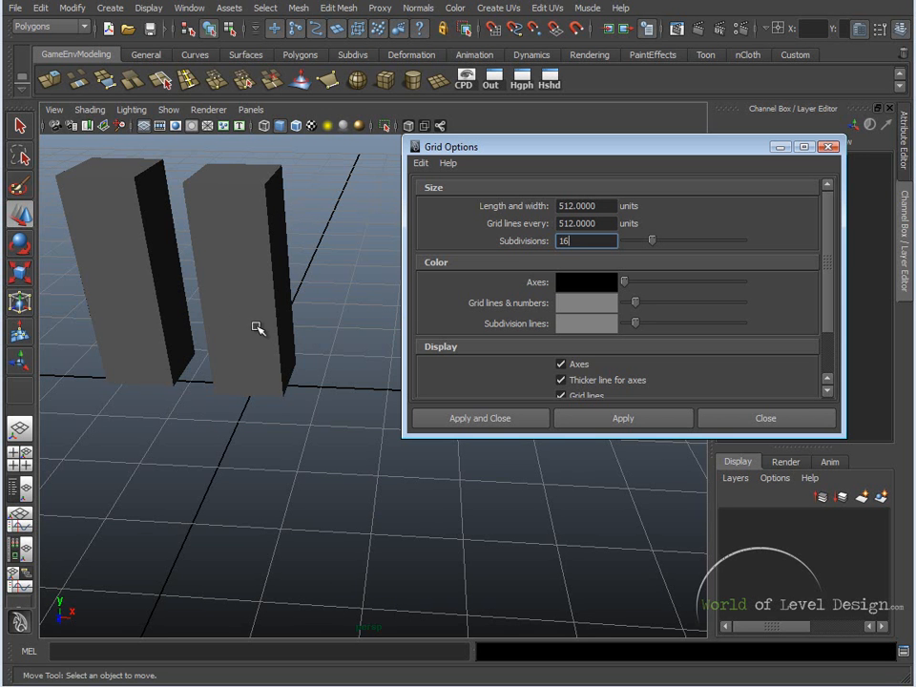
mouse_move(156, 424)
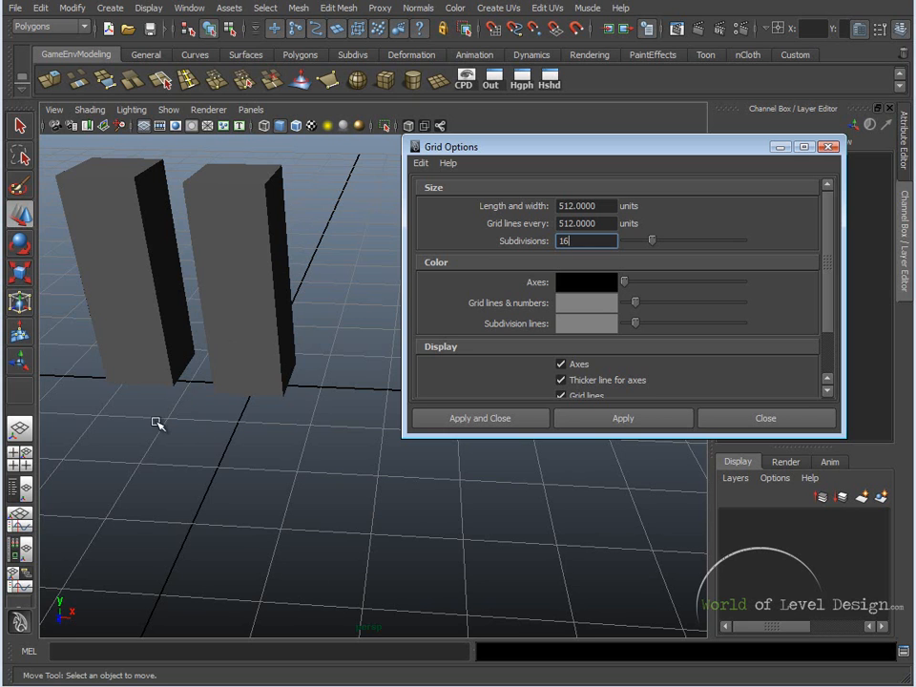
mouse_move(310, 305)
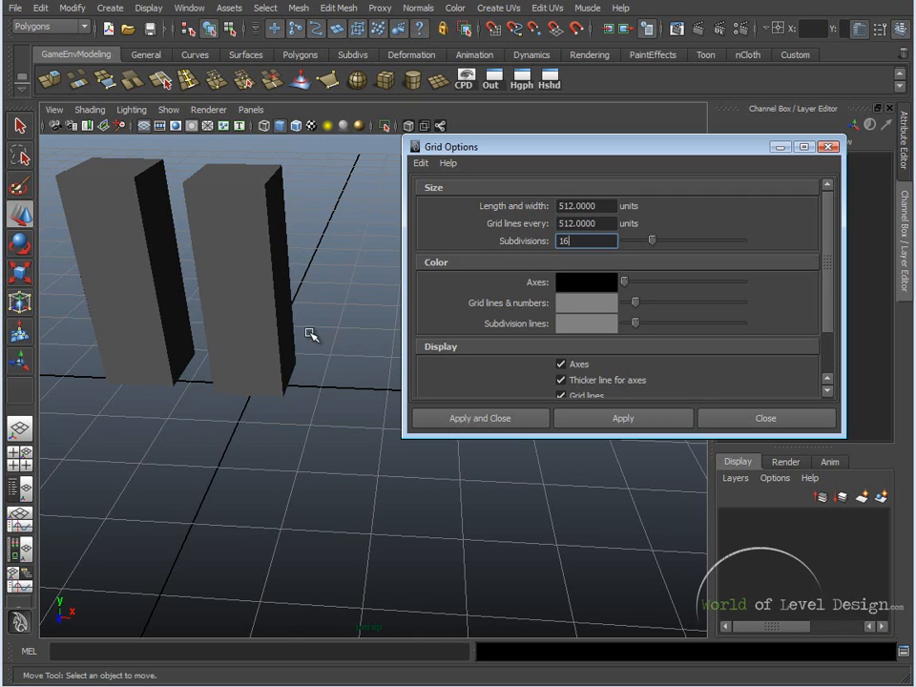
mouse_move(328, 321)
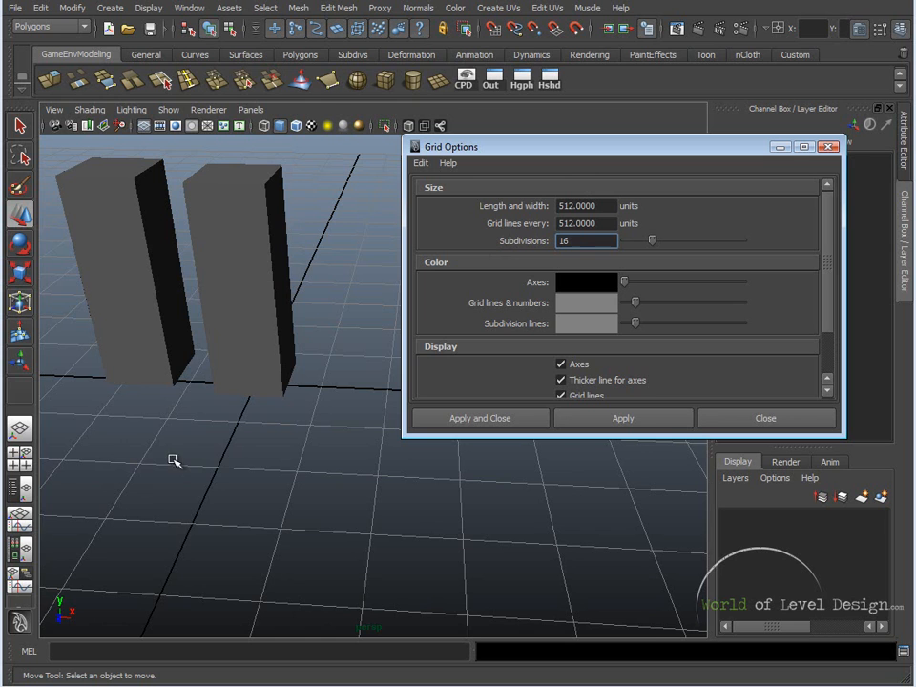
mouse_move(221, 473)
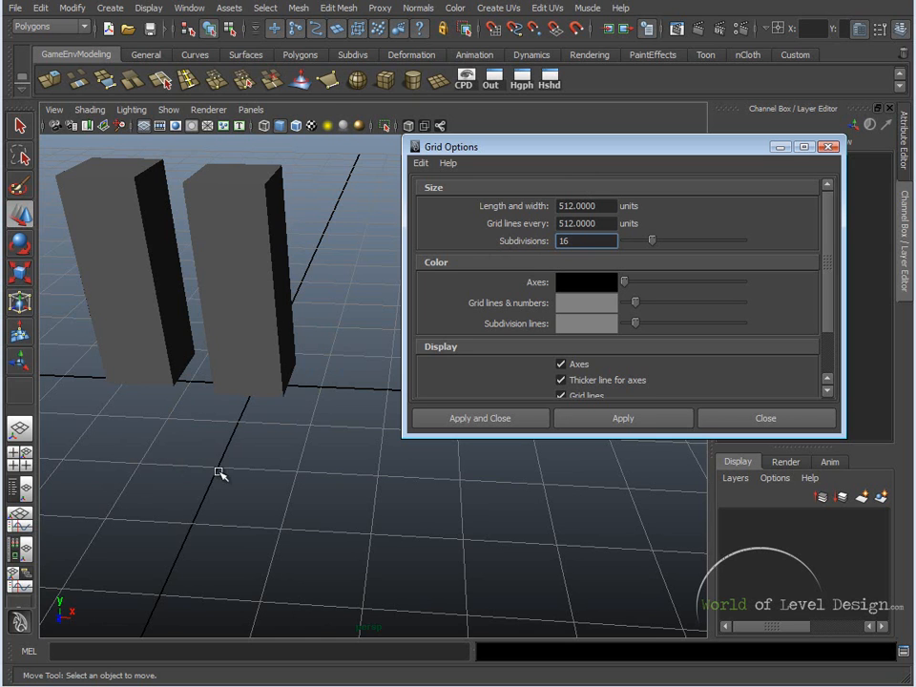
mouse_move(500, 255)
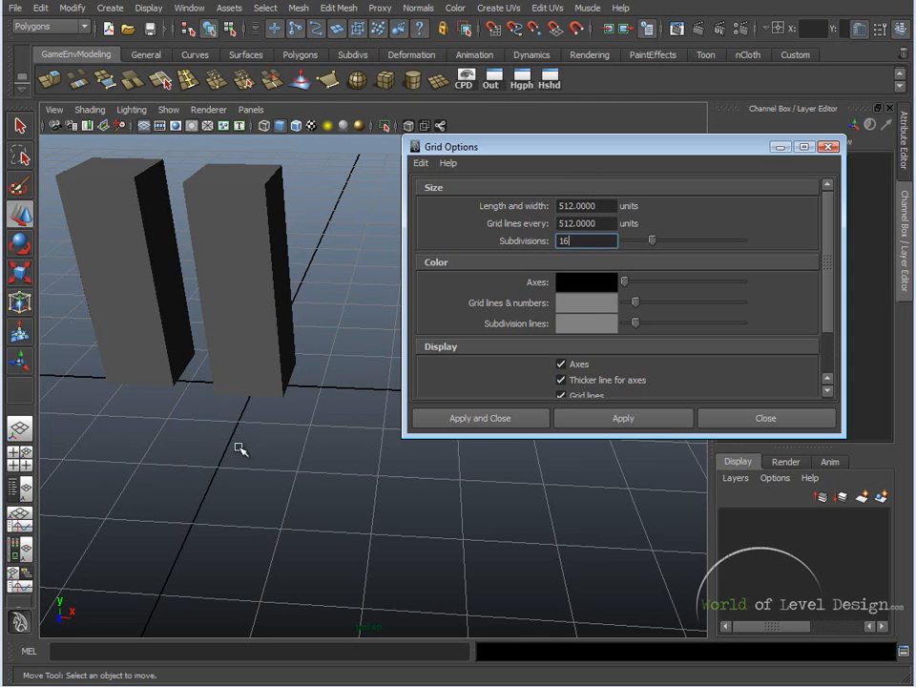
mouse_move(266, 397)
type("64")
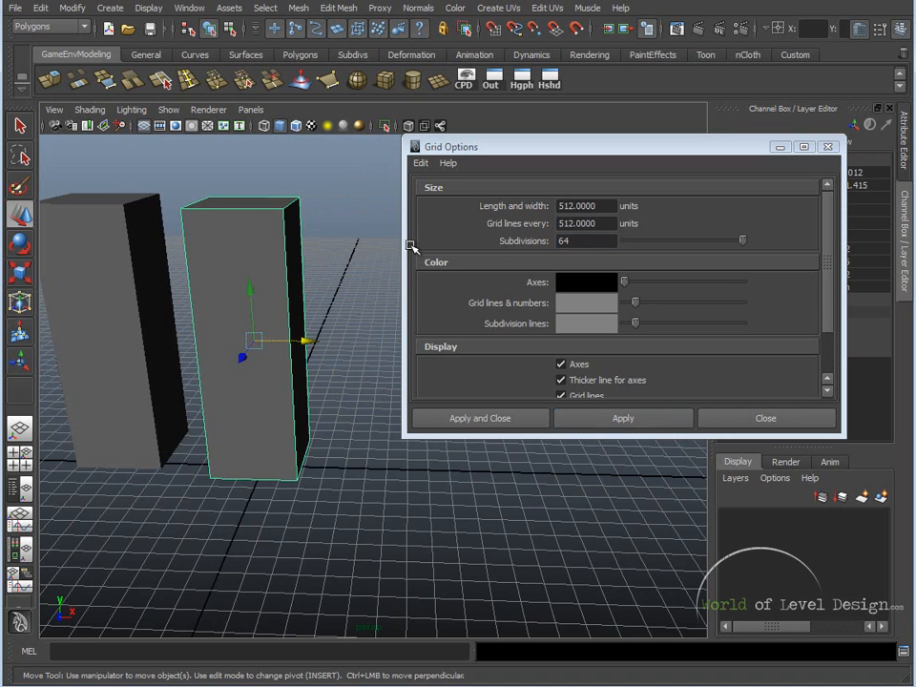
Reset Grid Options to defaults (12 units, lines every 5, 5 subdivisions) via Edit > Reset Settings.
left_click(420, 162)
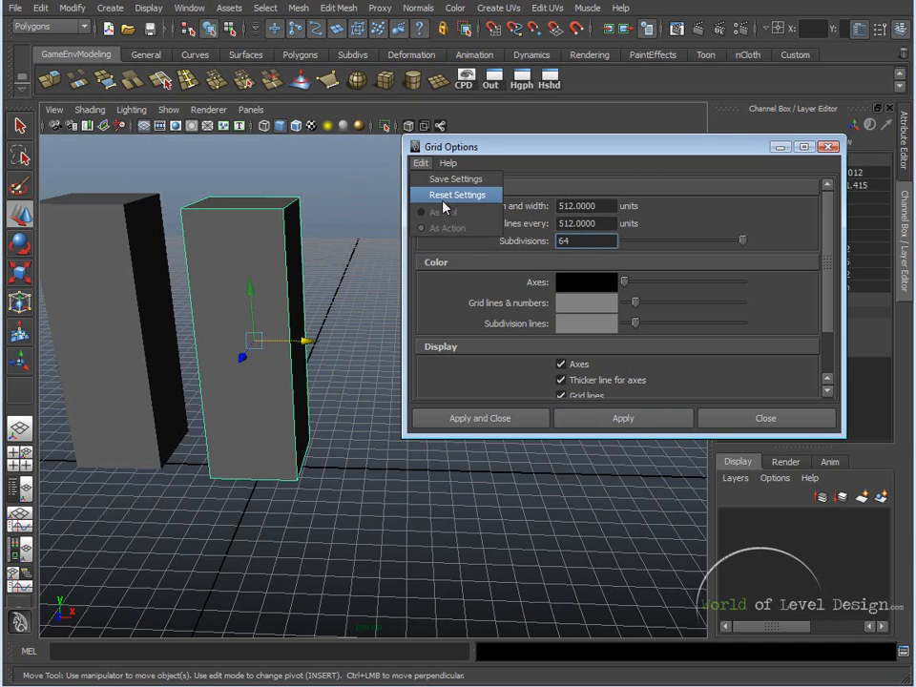
left_click(456, 195)
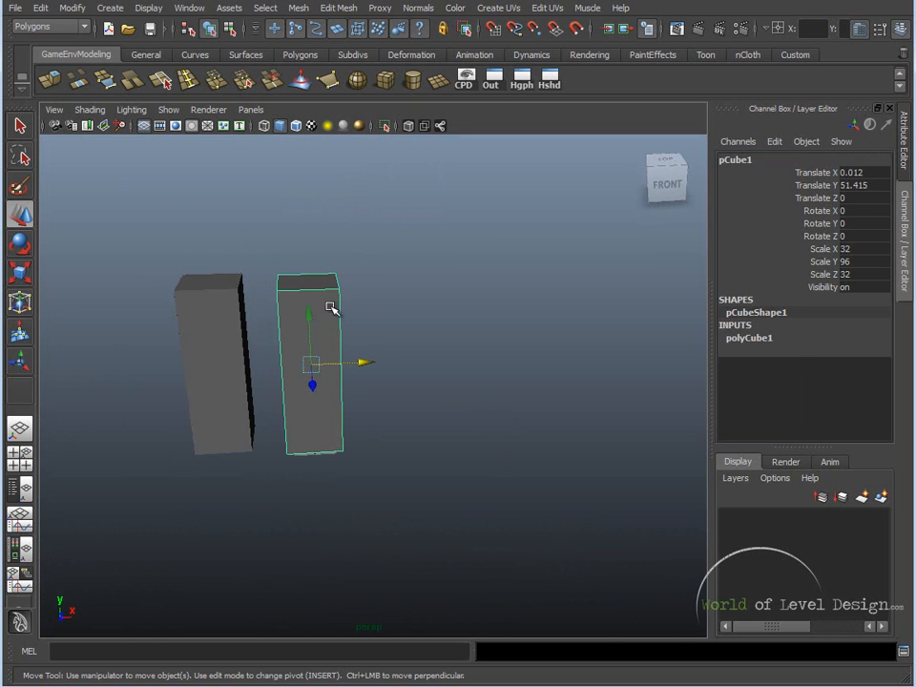
left_click_drag(332, 307, 374, 327)
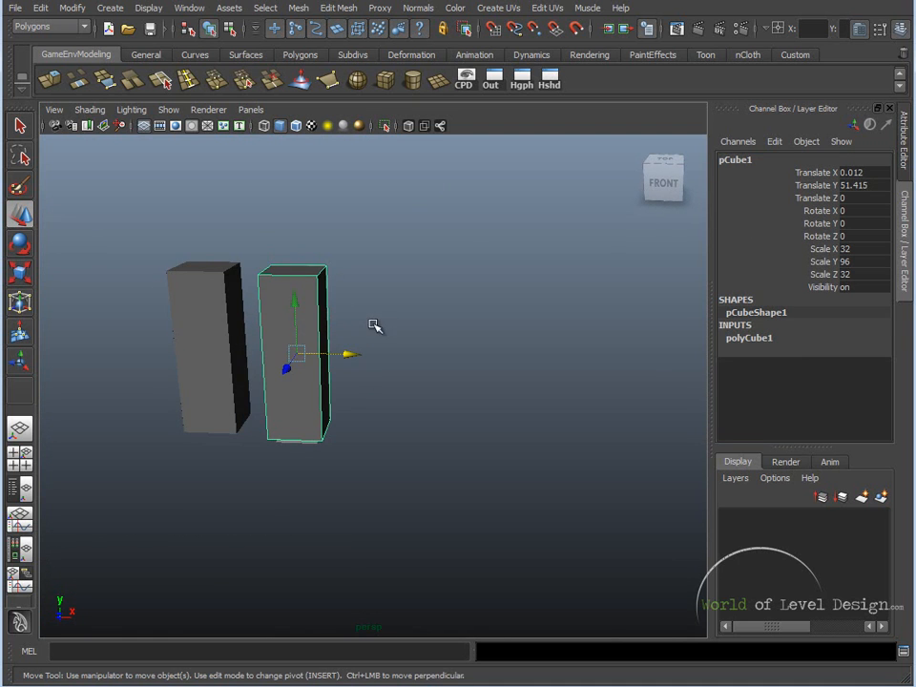
left_click(149, 7)
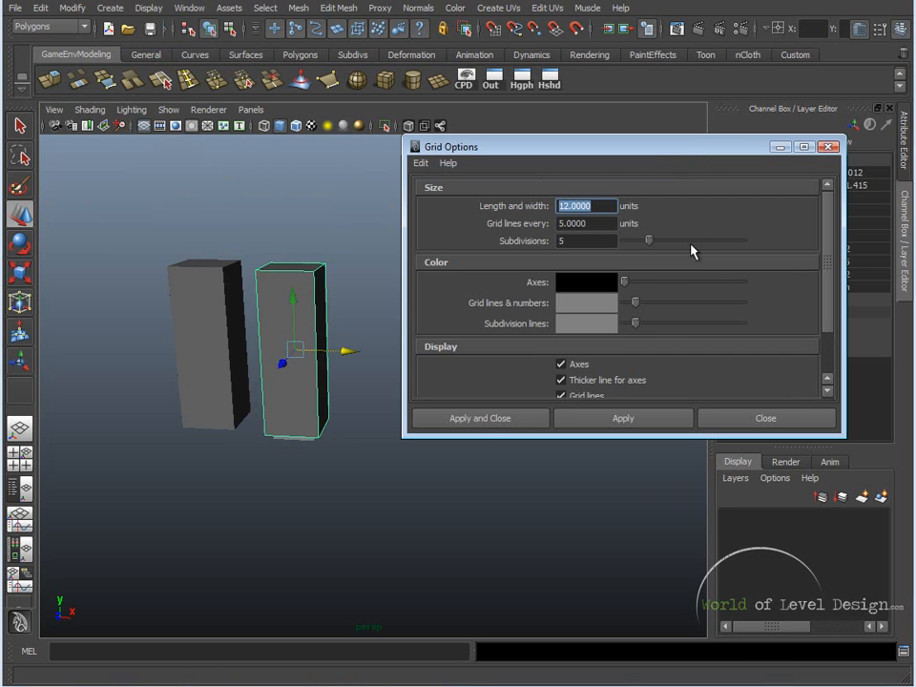
Apply a grid of 1024 length and width, lines every 512 units, 32 subdivisions.
type("1024")
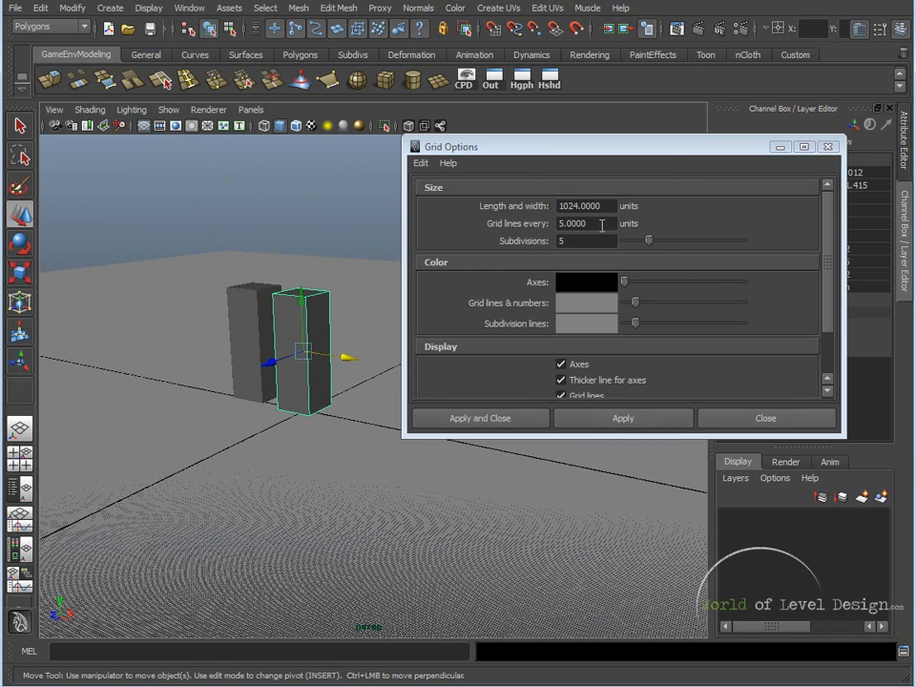
triple_click(584, 223)
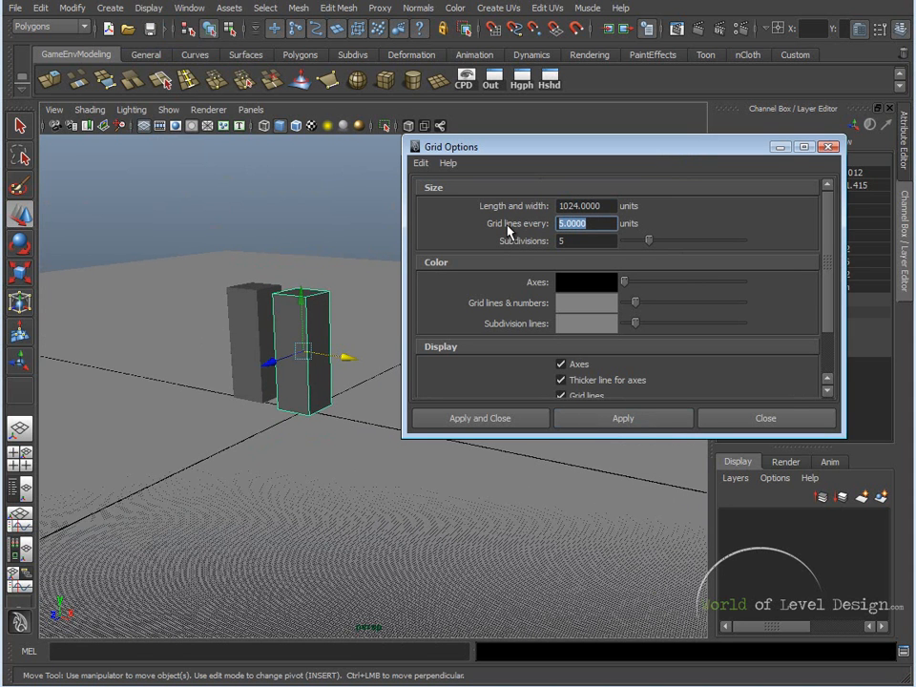
type("512")
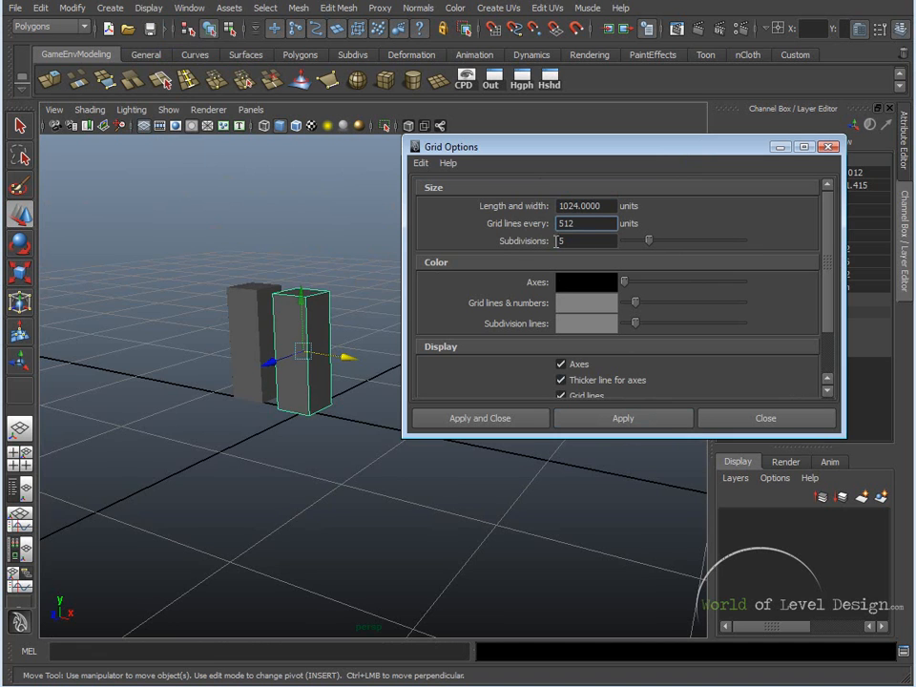
left_click(586, 241)
type("32")
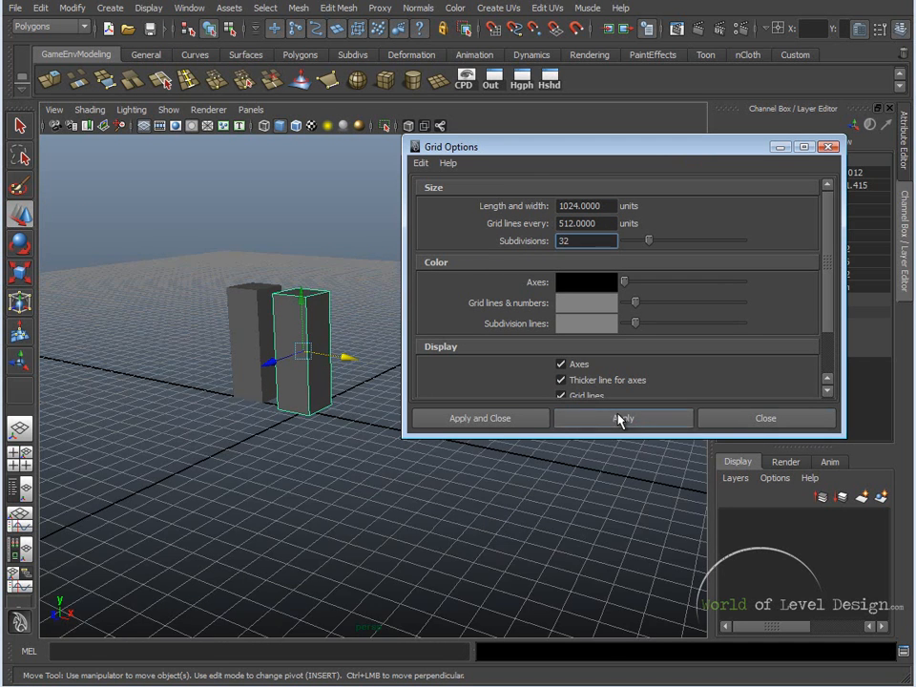
left_click(623, 418)
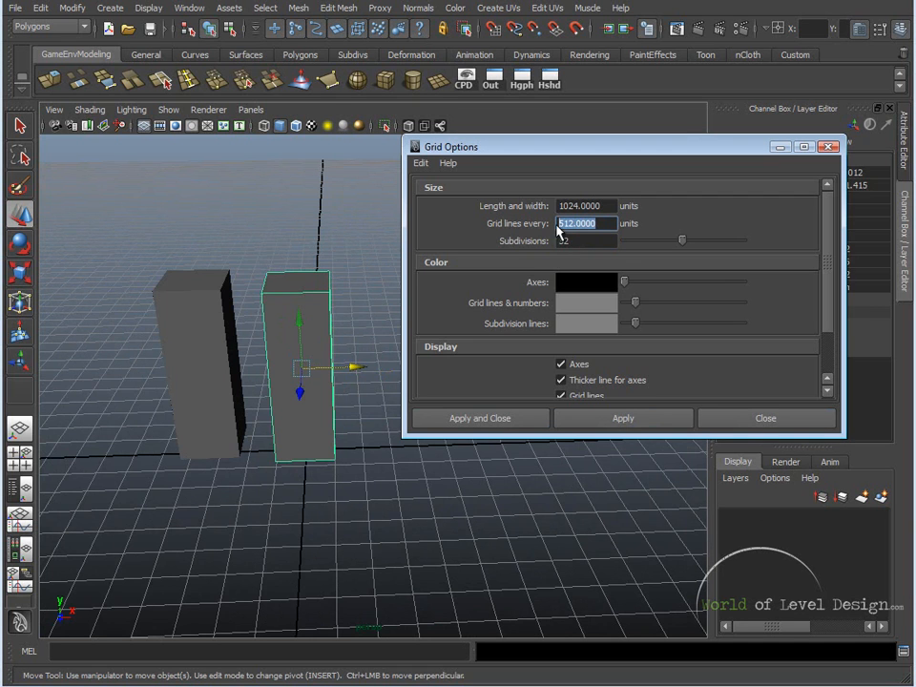
mouse_move(628, 538)
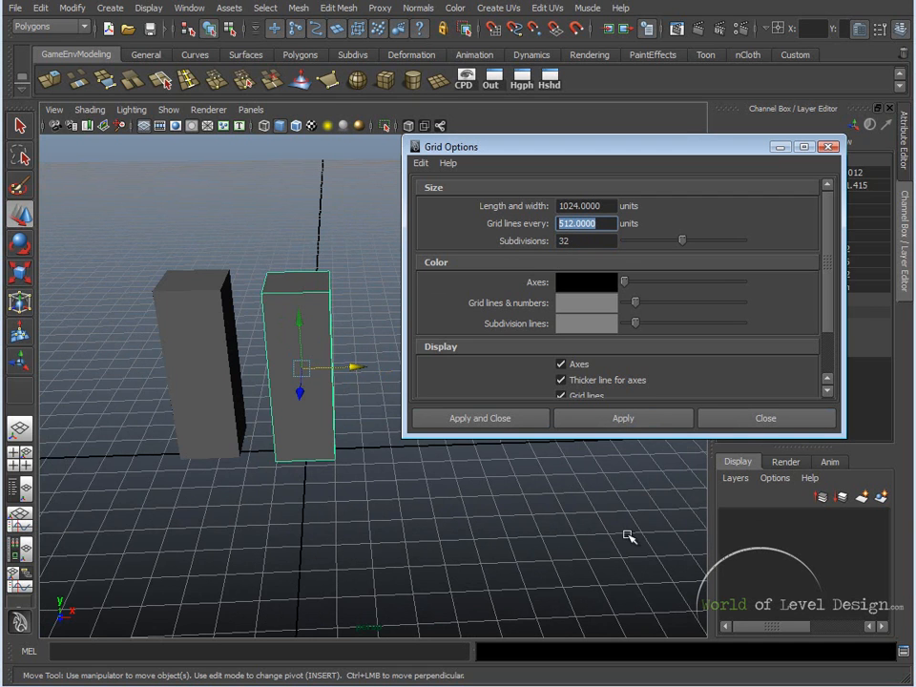
Change Grid lines every to 1024 to match the 1024-unit grid length.
type("1024")
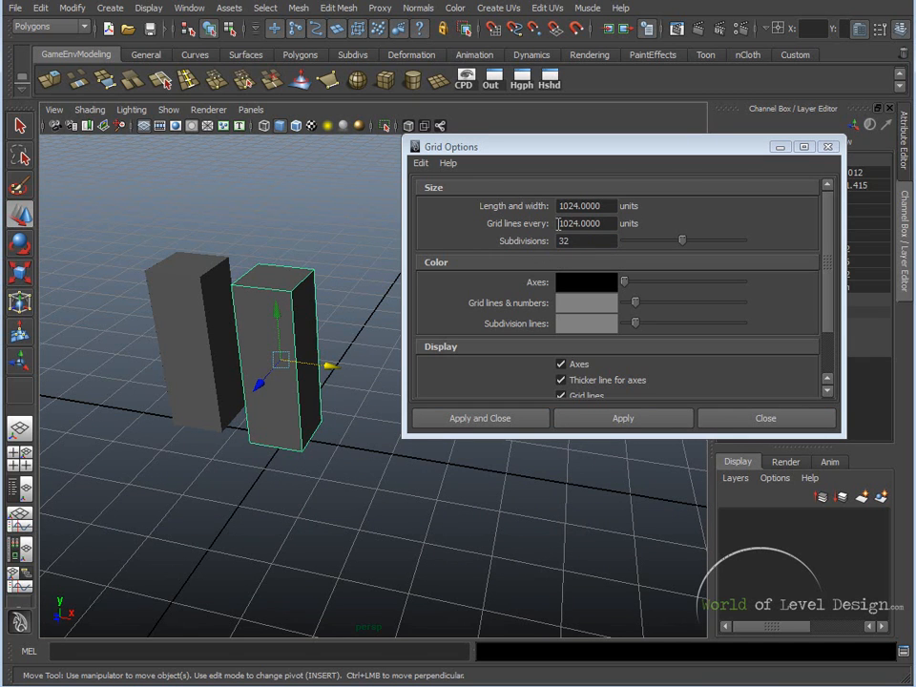
left_click(587, 241)
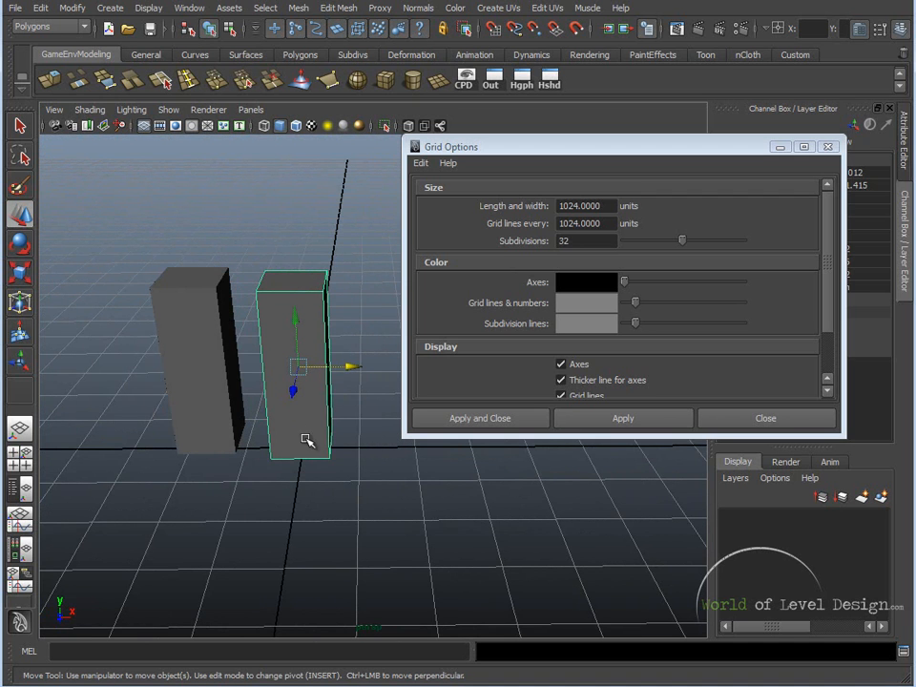
mouse_move(309, 458)
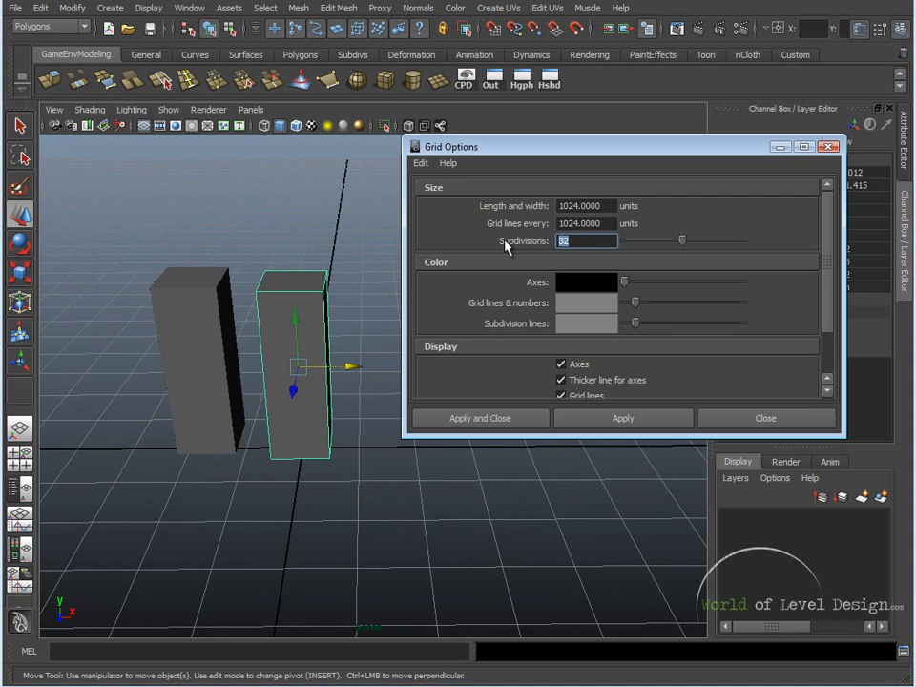
Set the grid Subdivisions to 64, keeping length and spacing at 1024.
type("64")
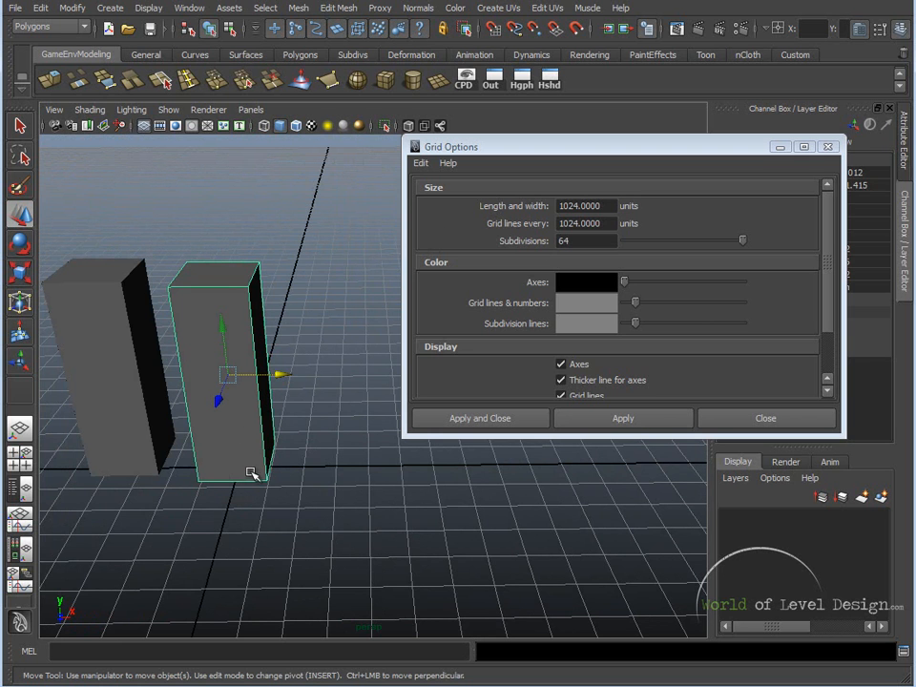
mouse_move(253, 473)
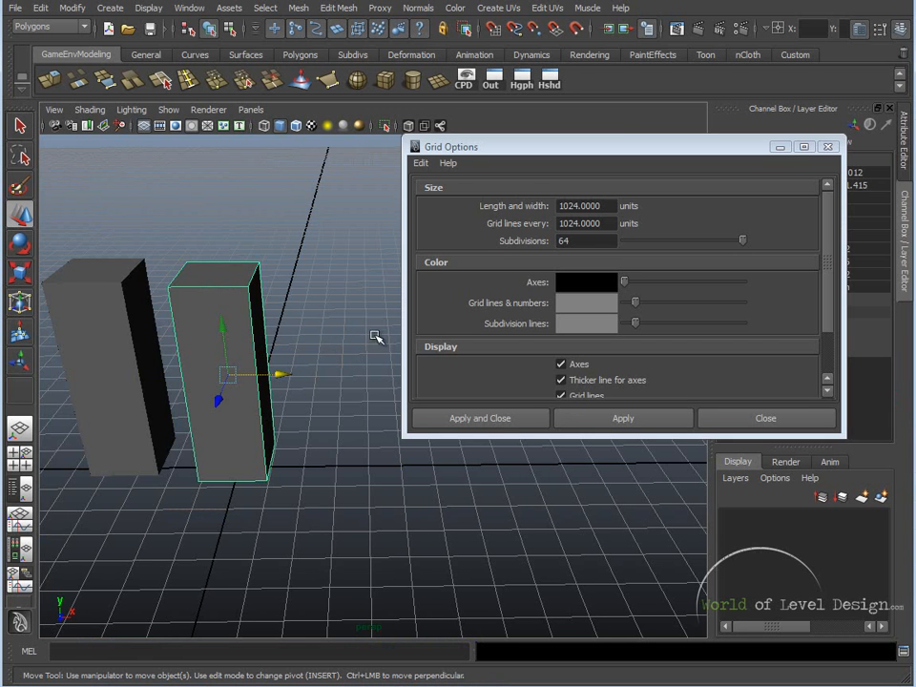
mouse_move(359, 533)
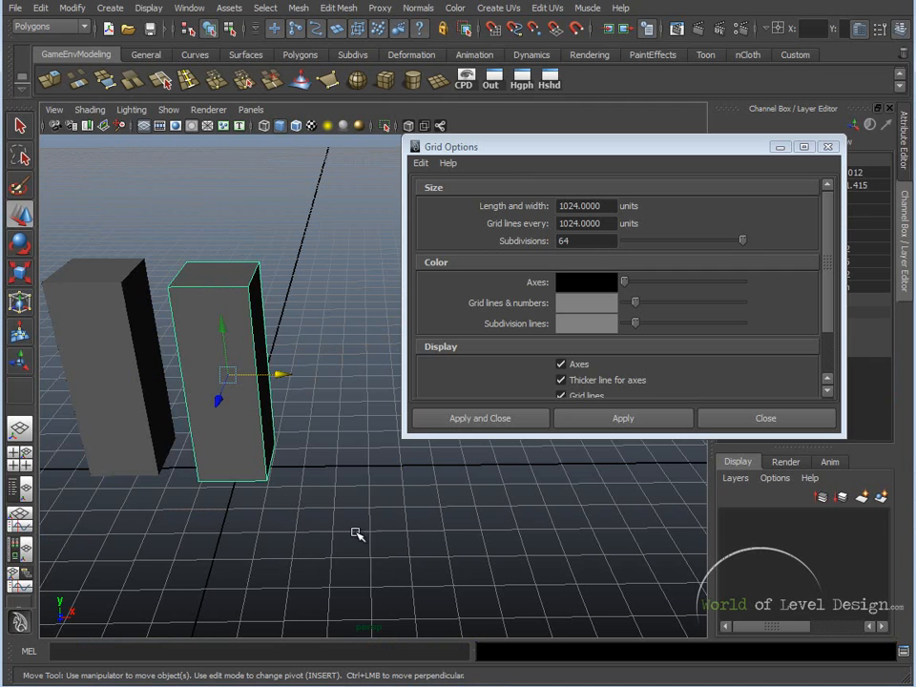